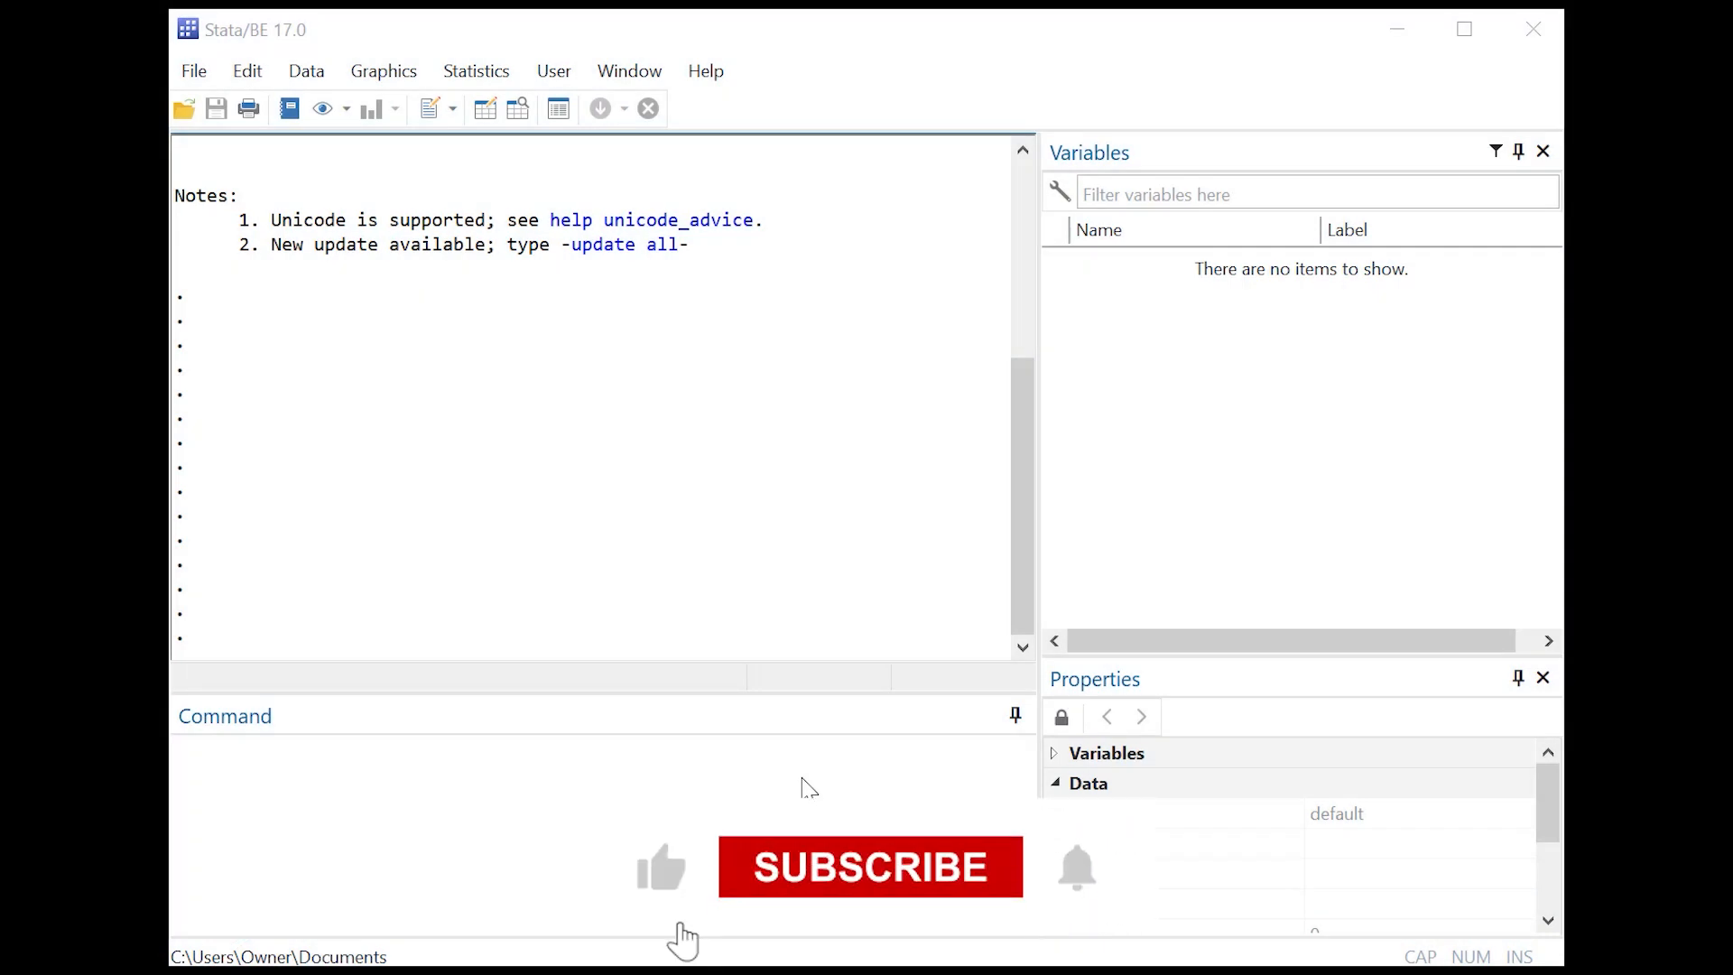
Run the set obs, gen, replace and label commands, then open the Data Editor
left_click(870, 867)
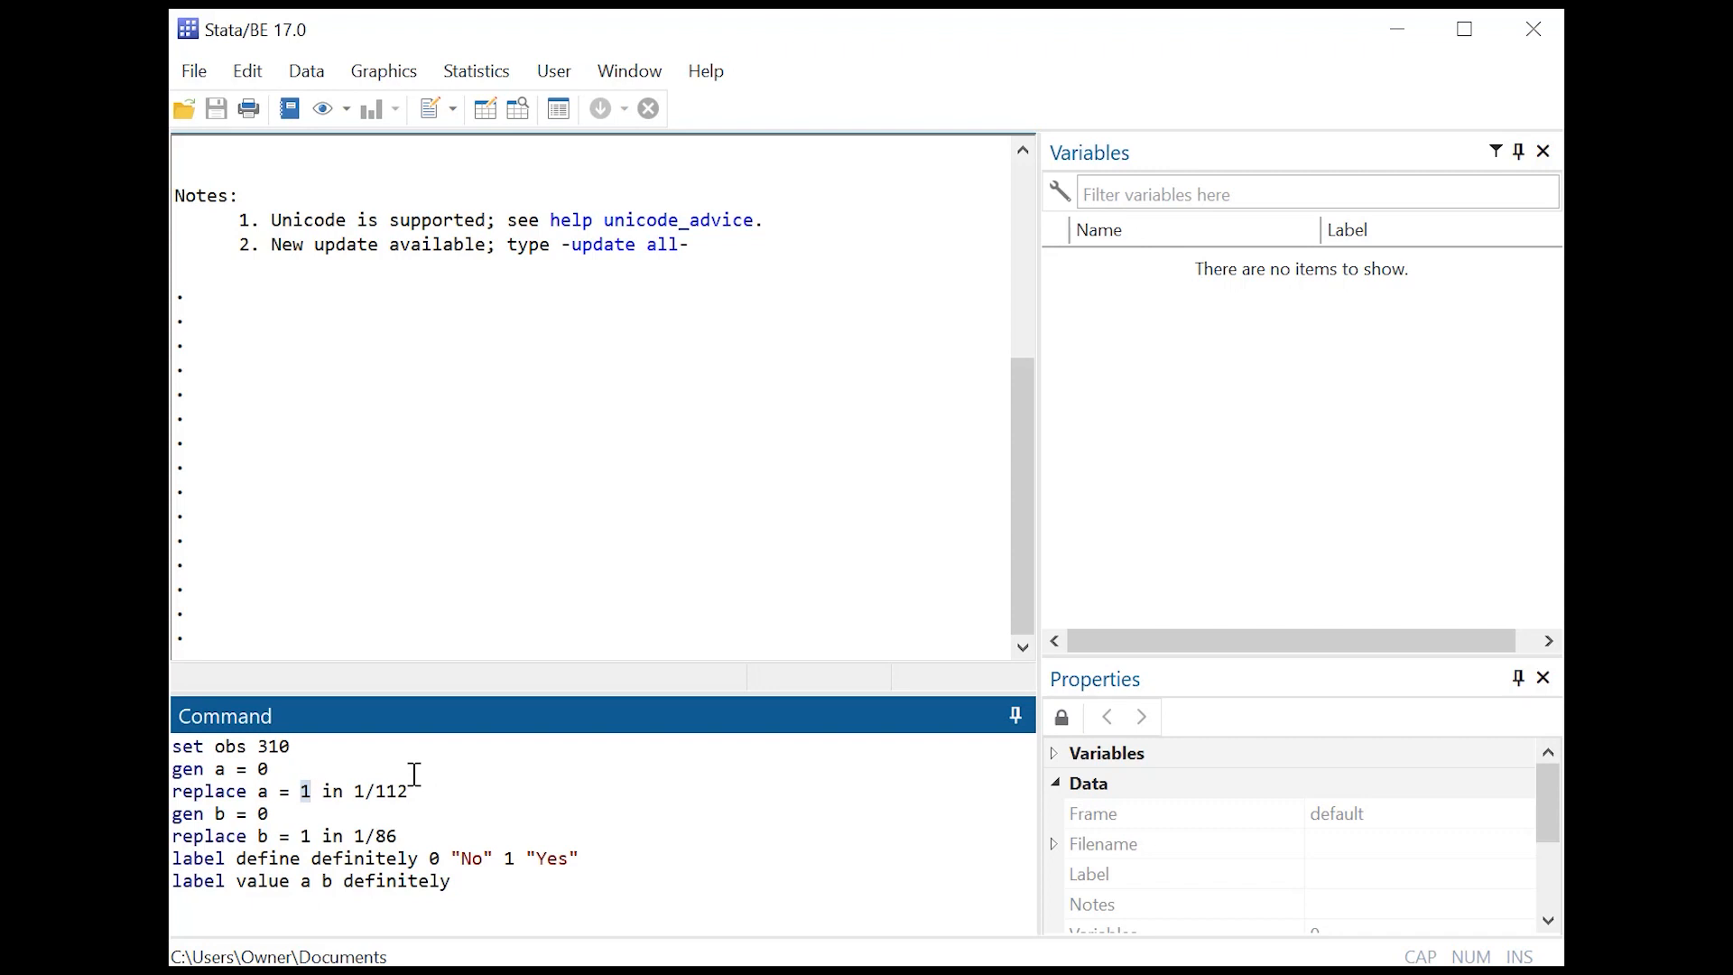
mouse_move(481, 878)
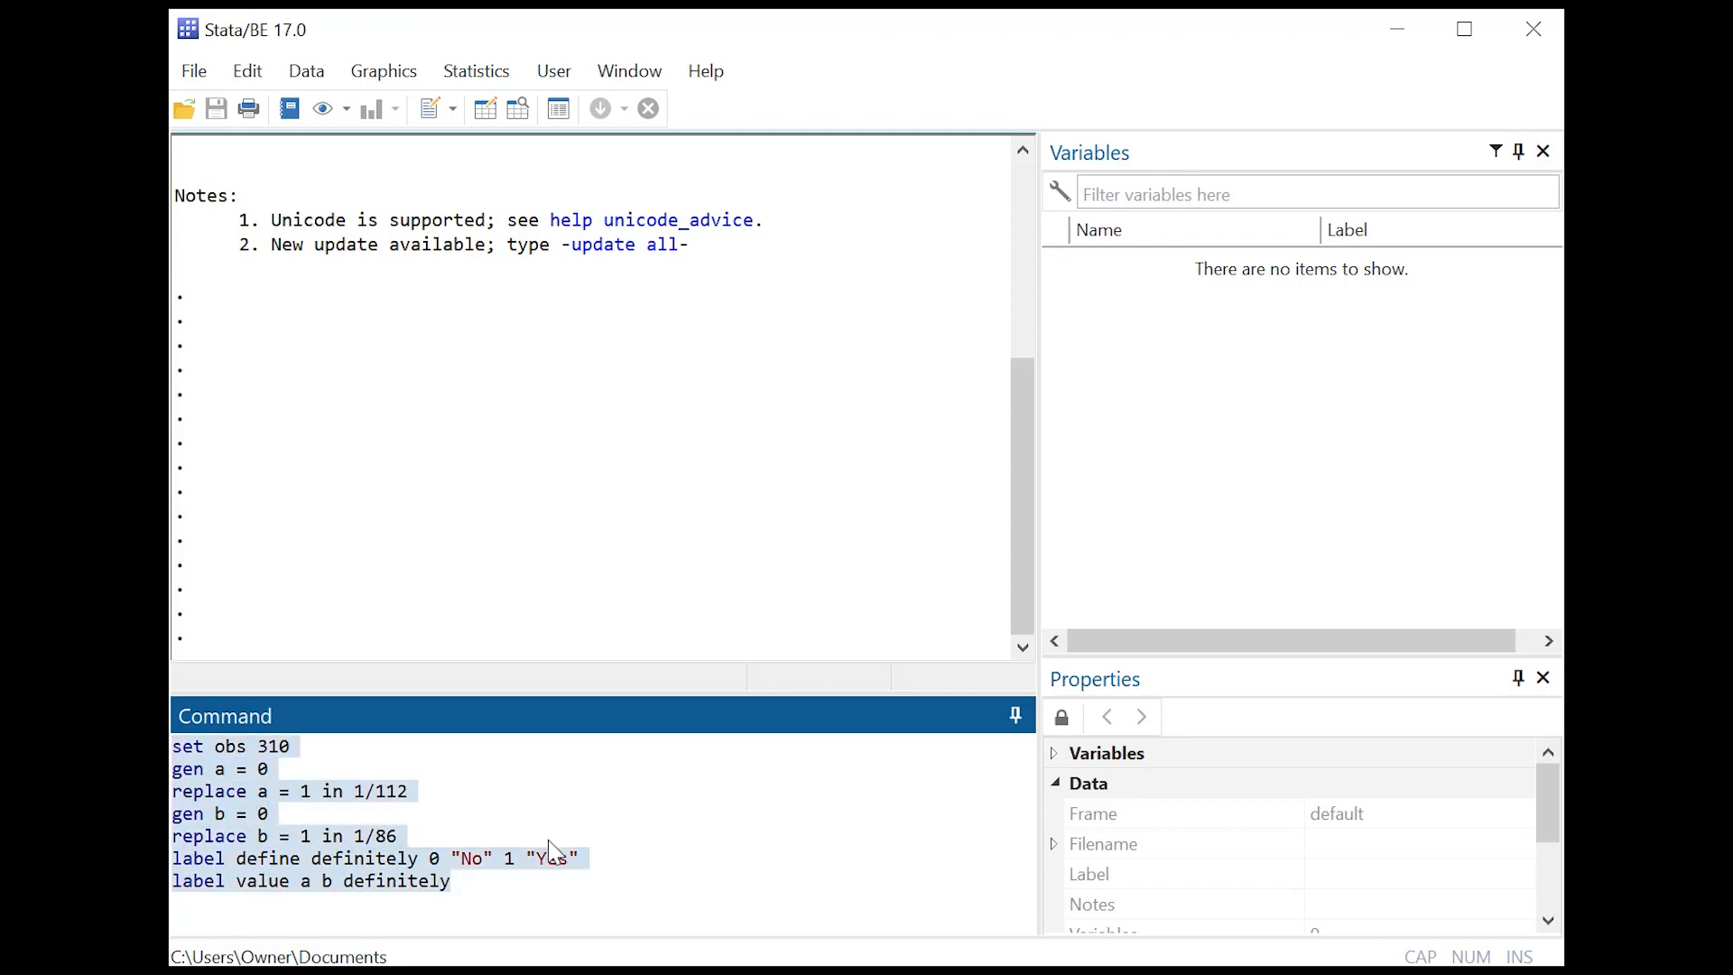
left_click(518, 881)
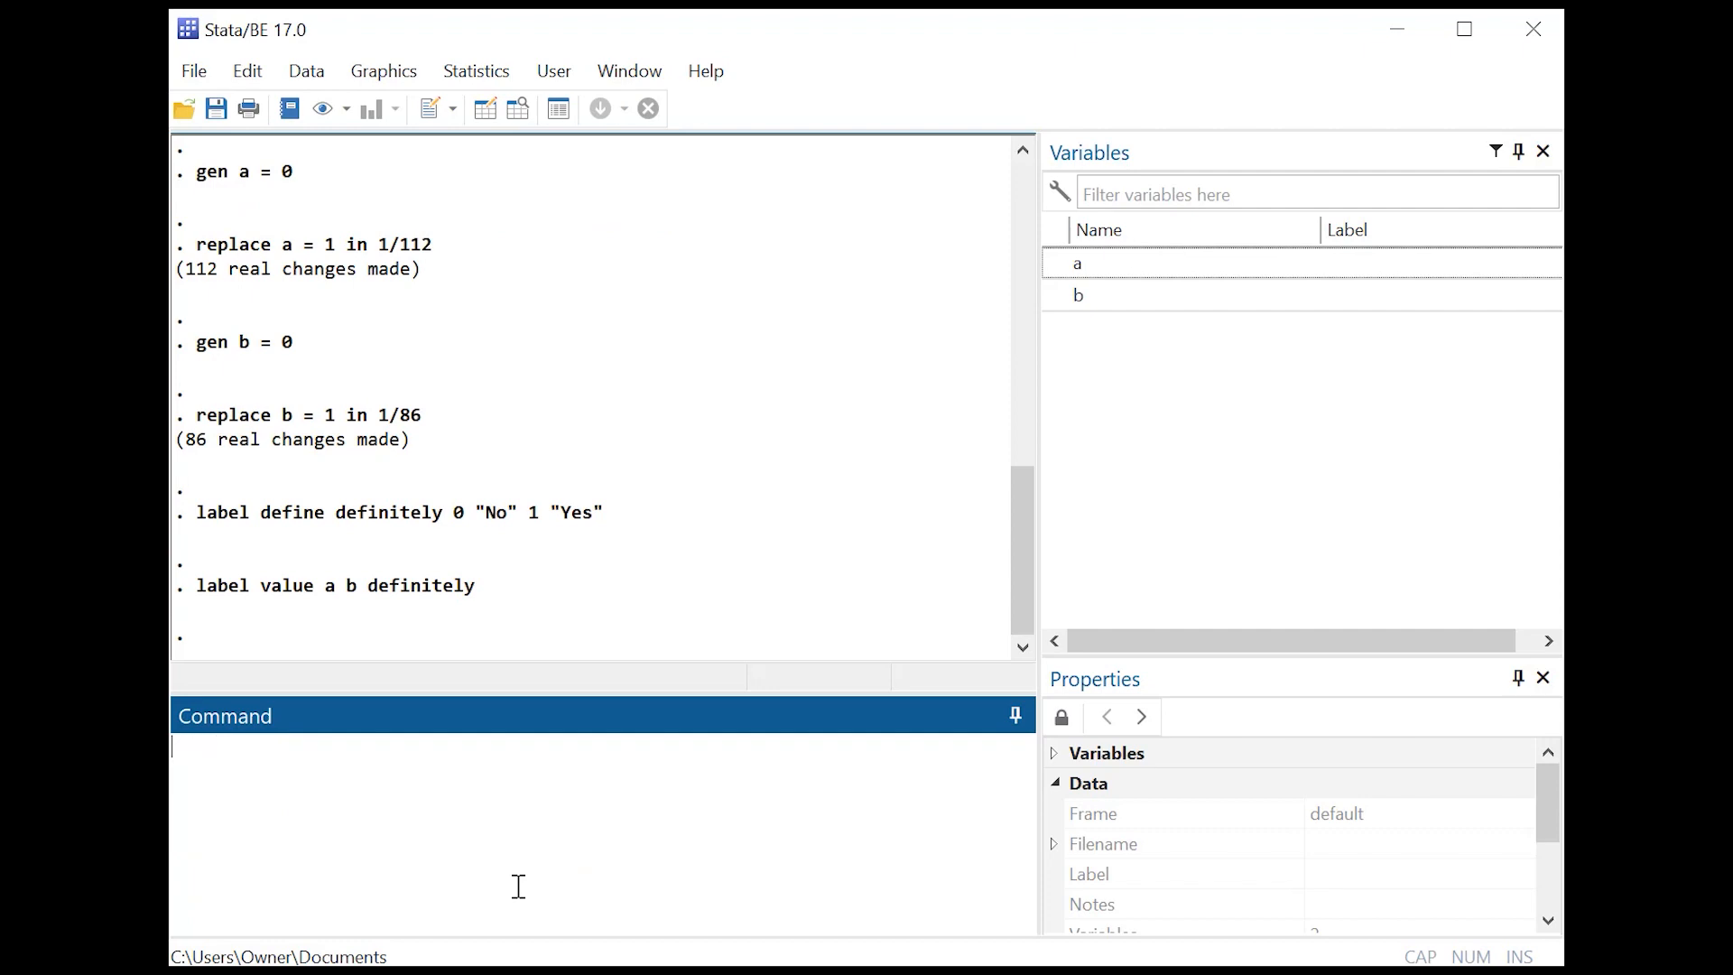
left_click(484, 107)
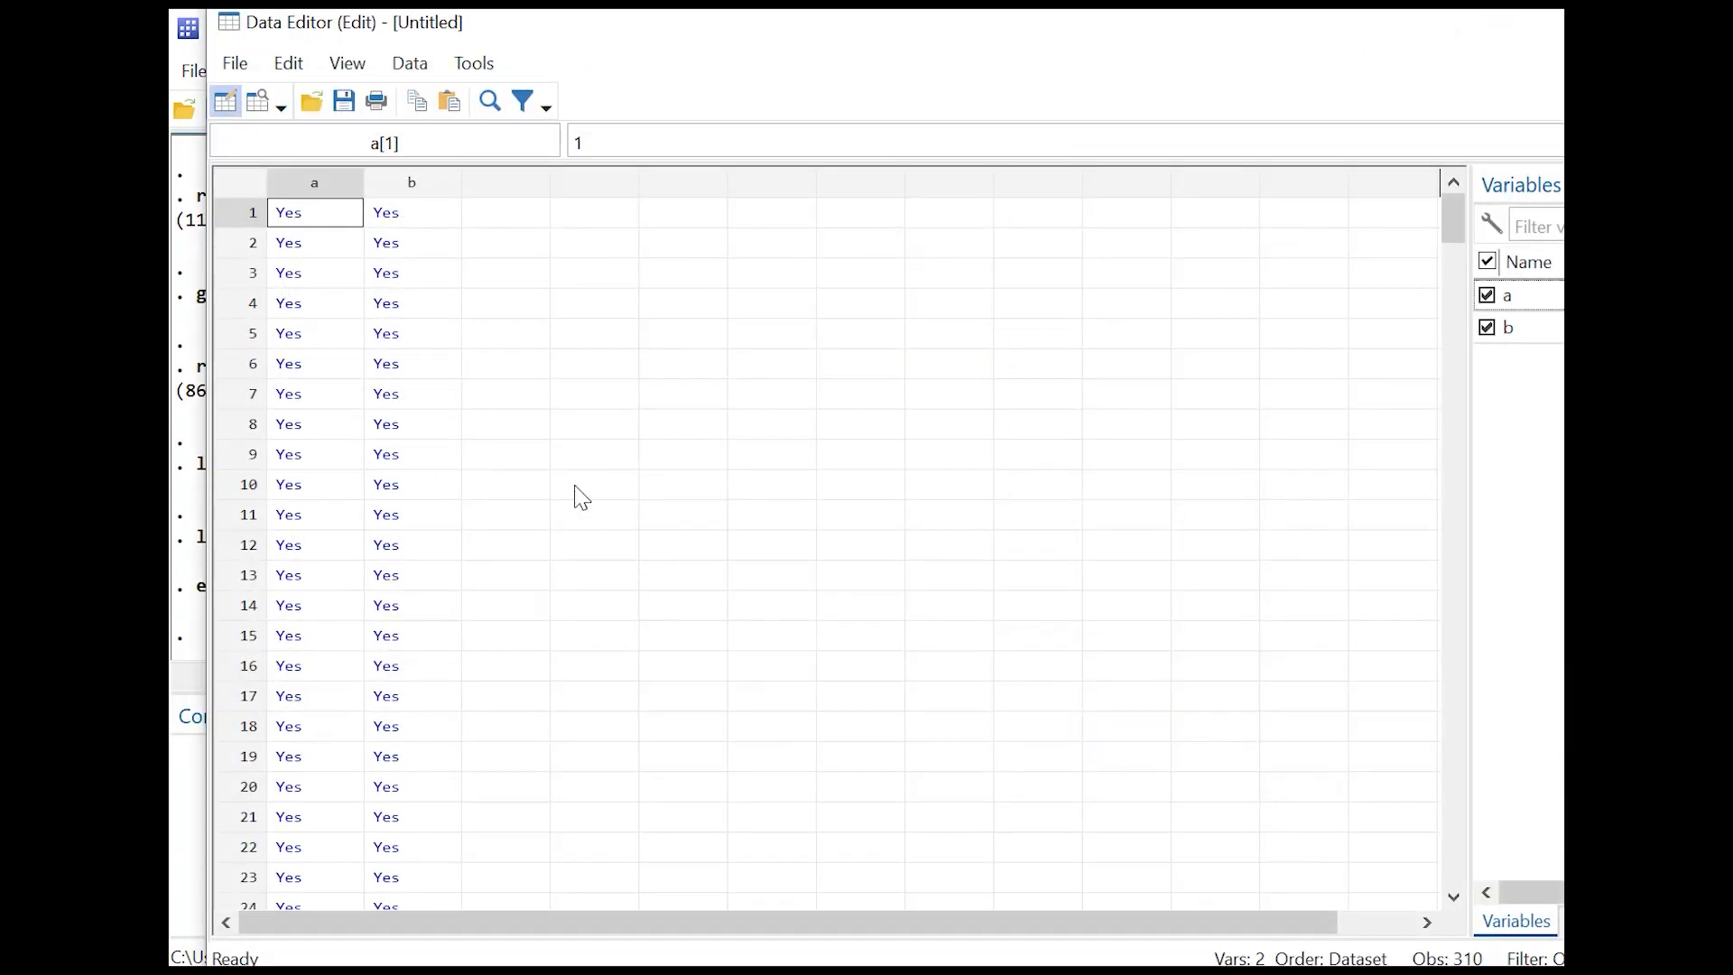
Scroll the 310 rows, marking row 86 where b switches from Yes to No
scroll("down", 3)
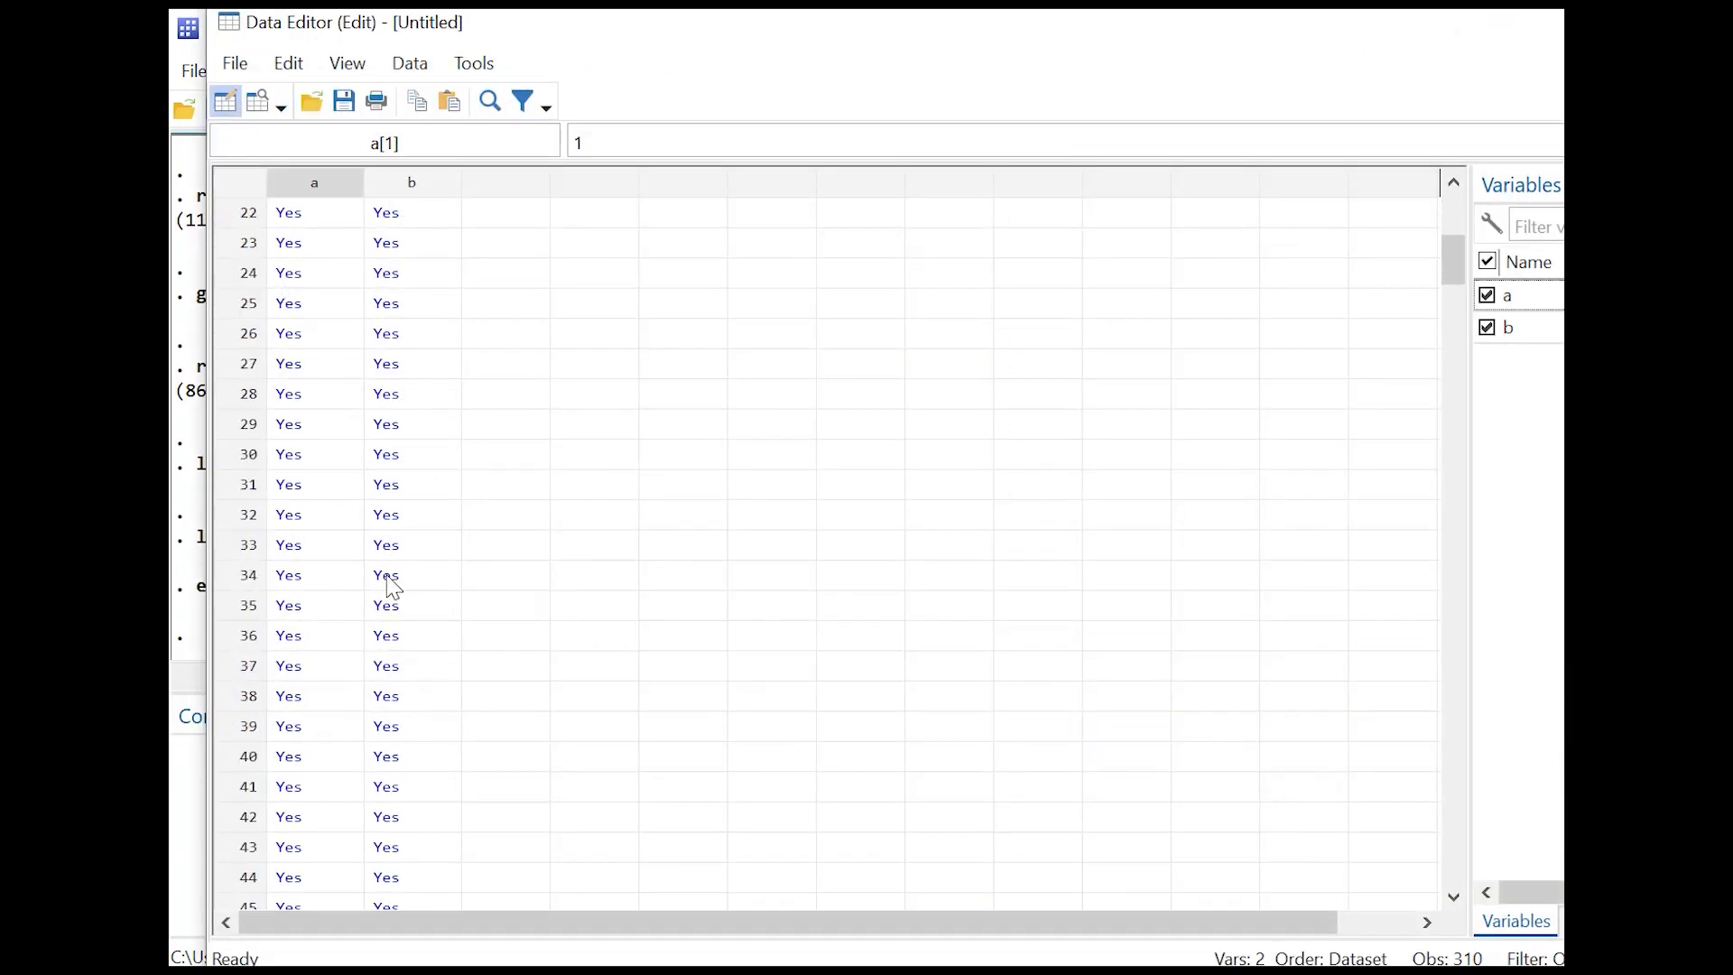
scroll("down", 3)
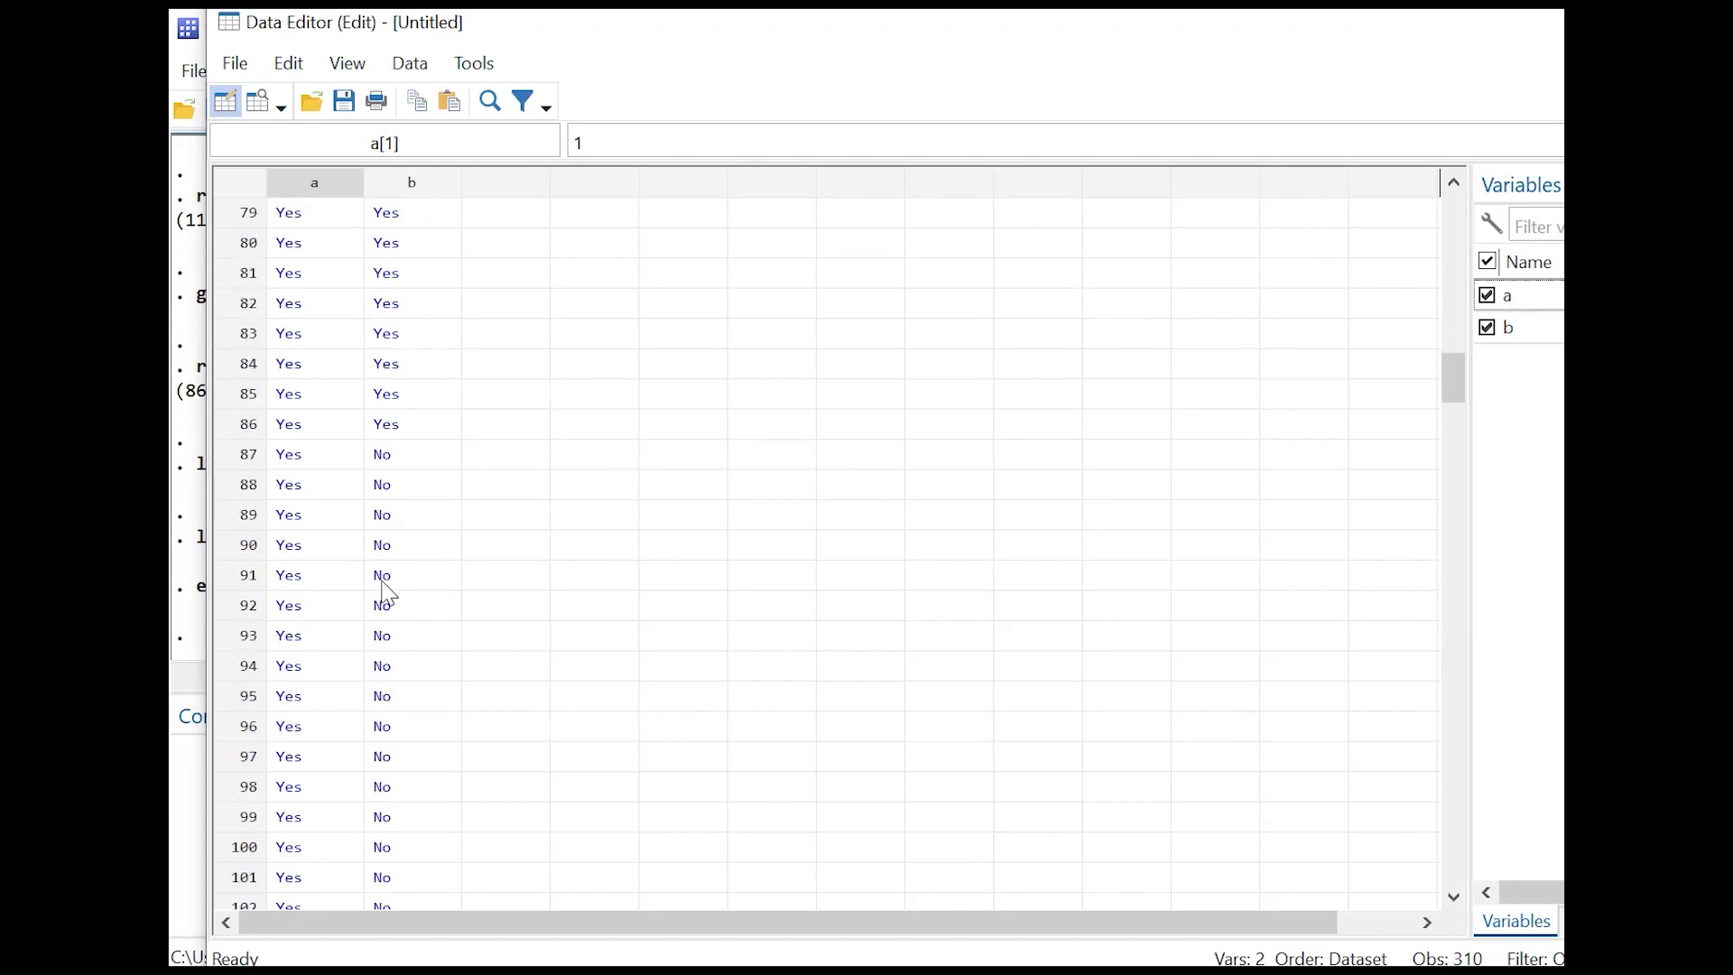
left_click(411, 423)
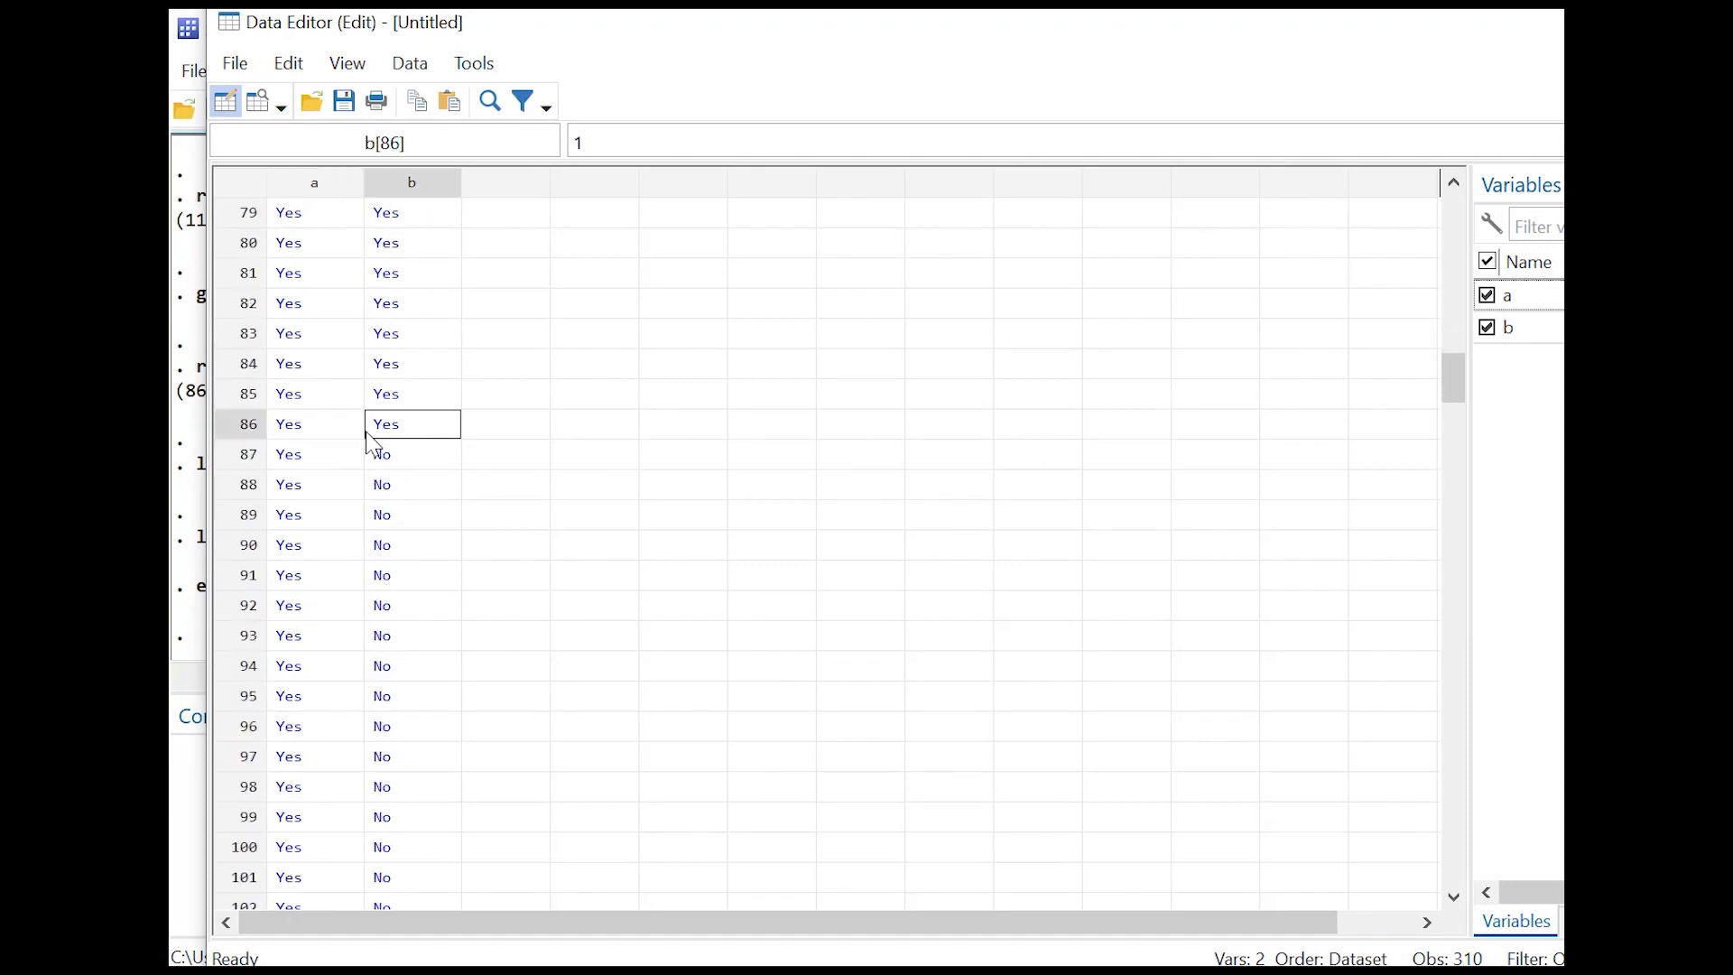
scroll("down", 3)
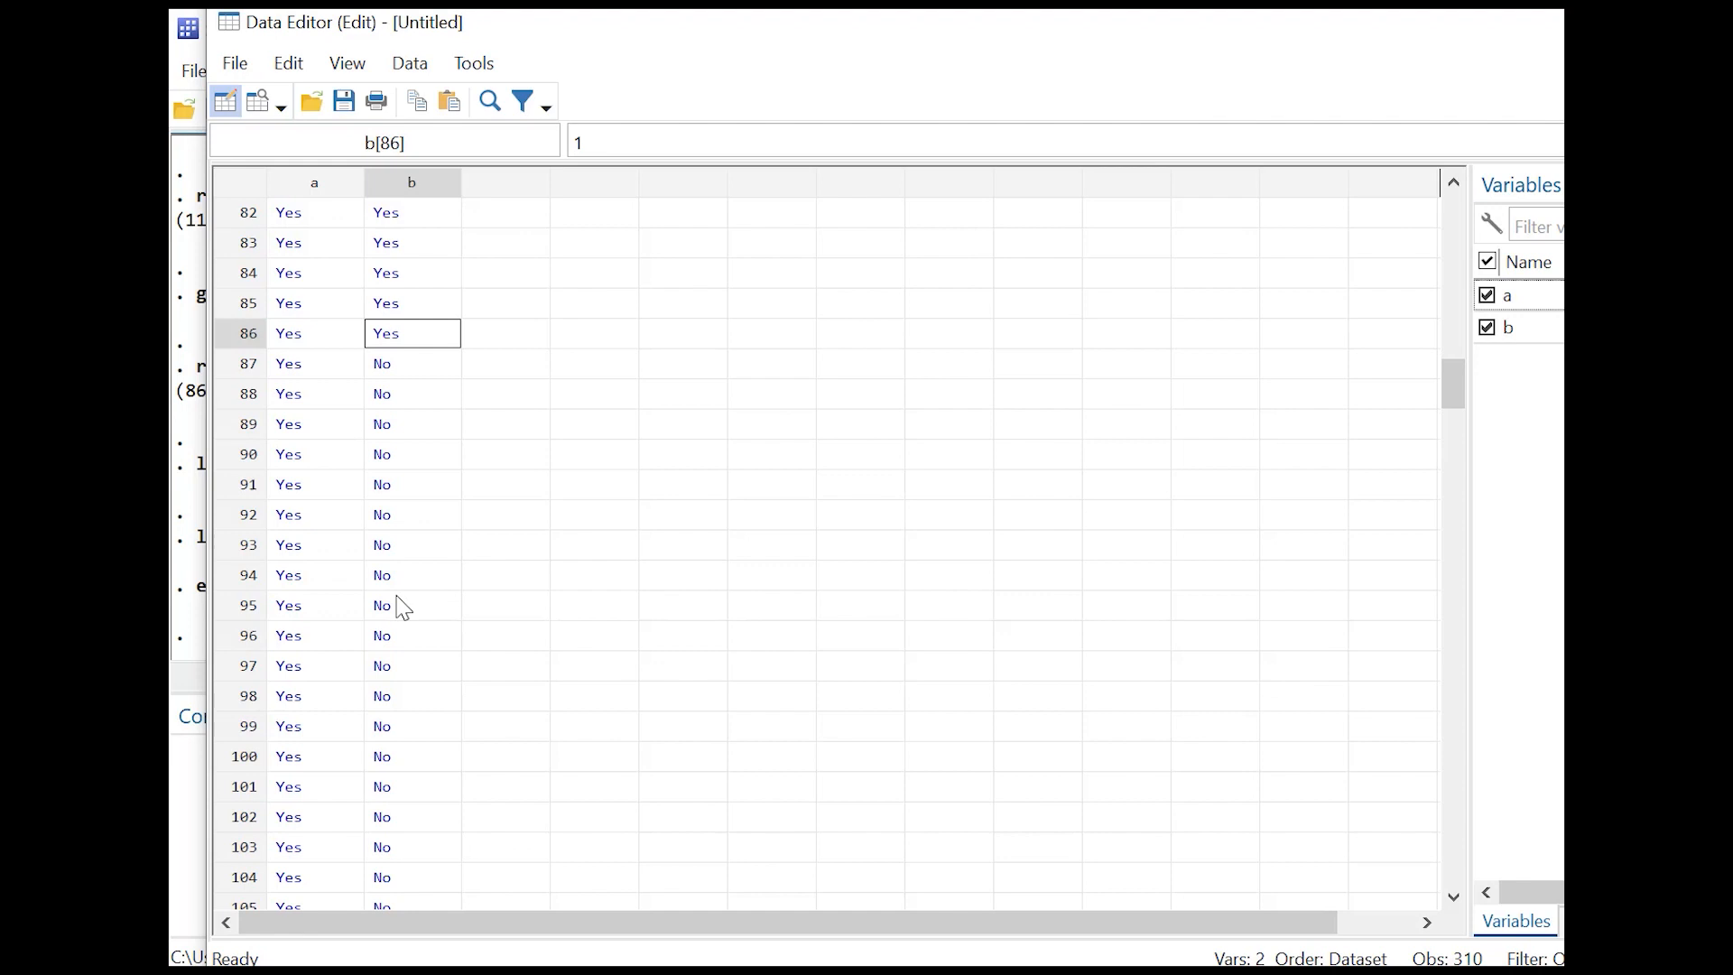
scroll("down", 3)
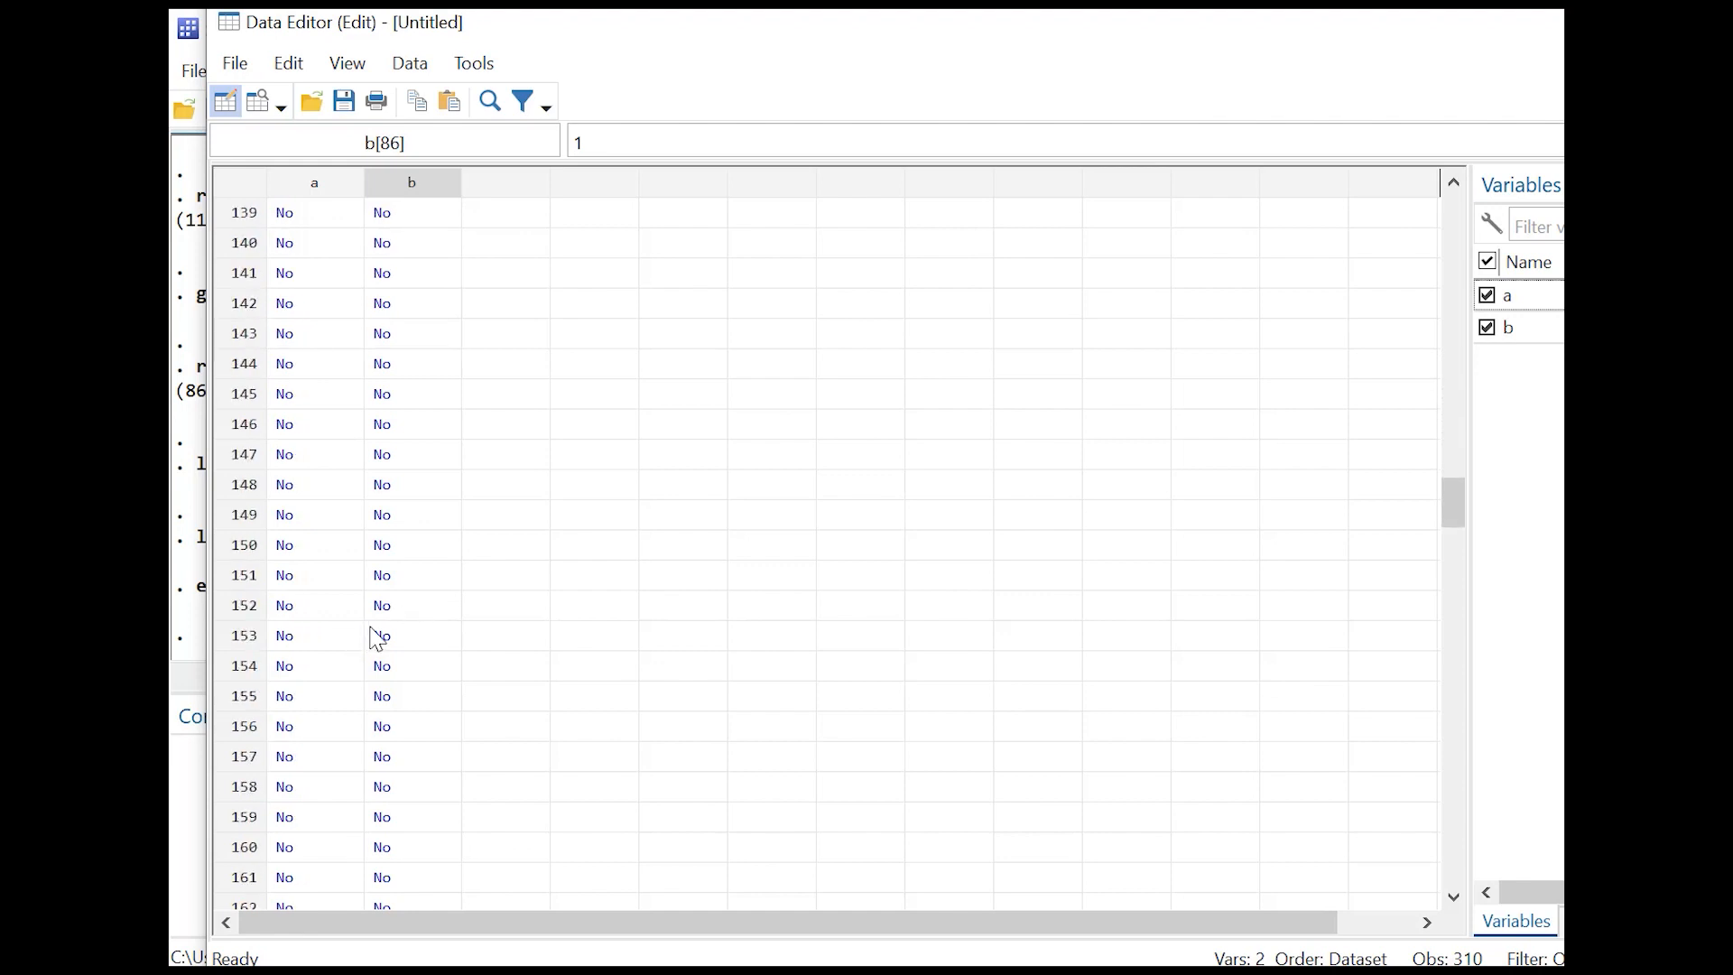
scroll("down", 3)
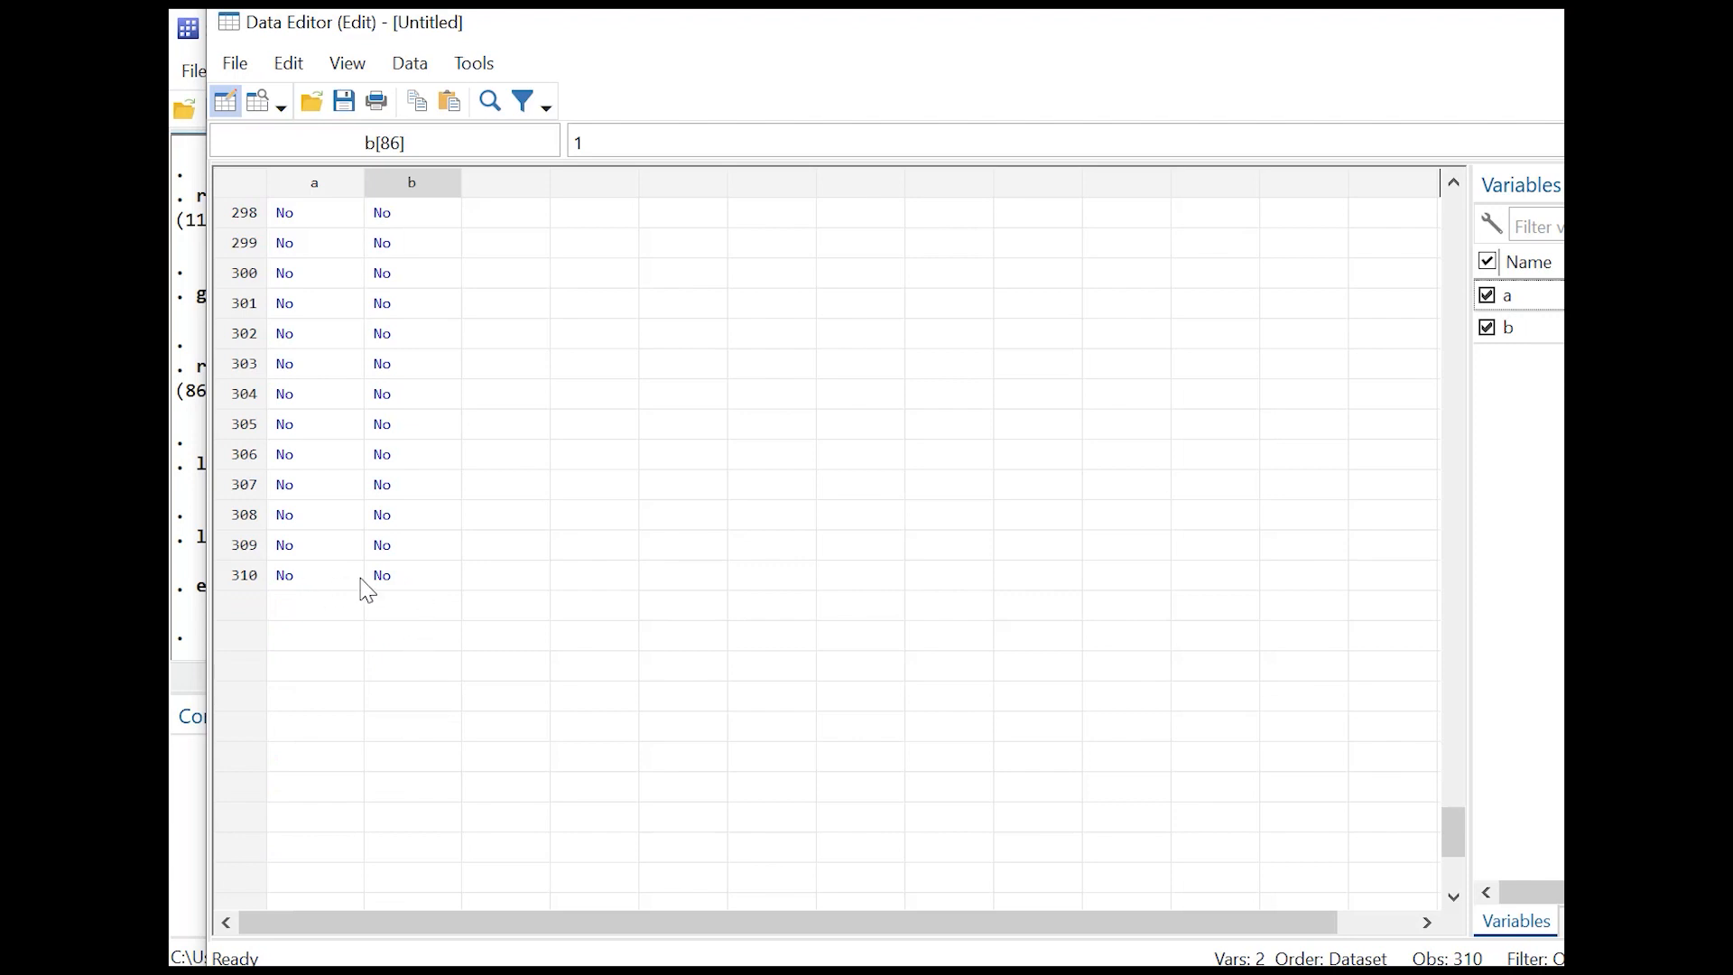
mouse_move(369, 580)
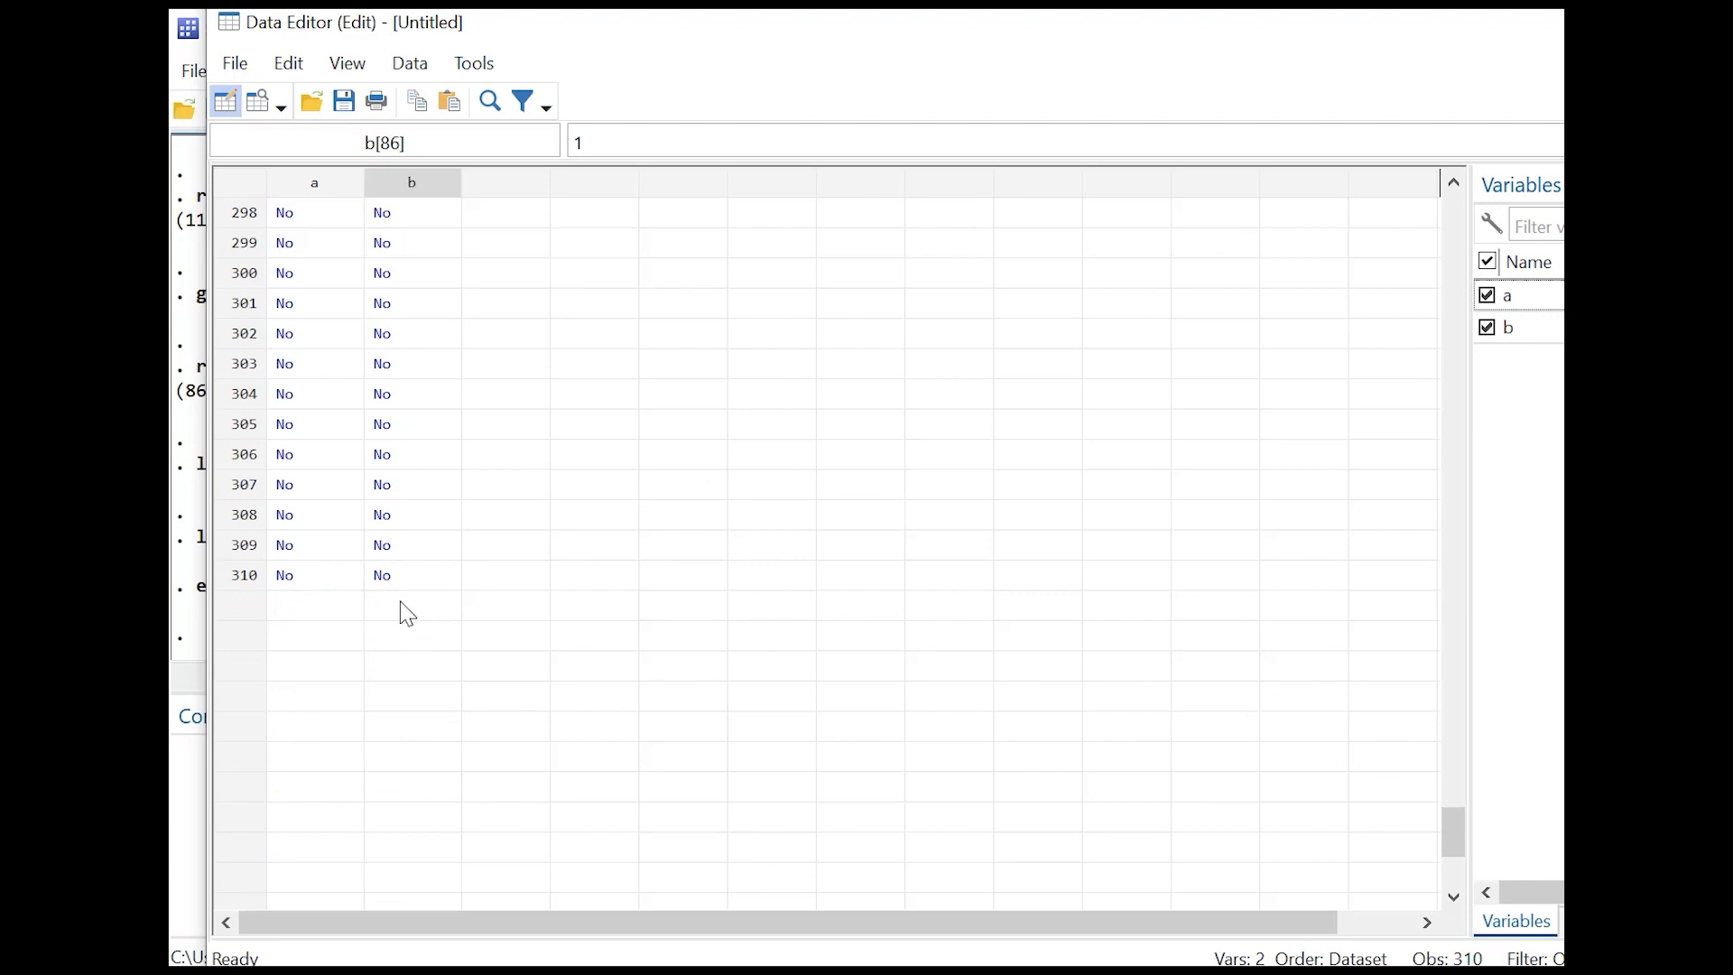
mouse_move(398, 606)
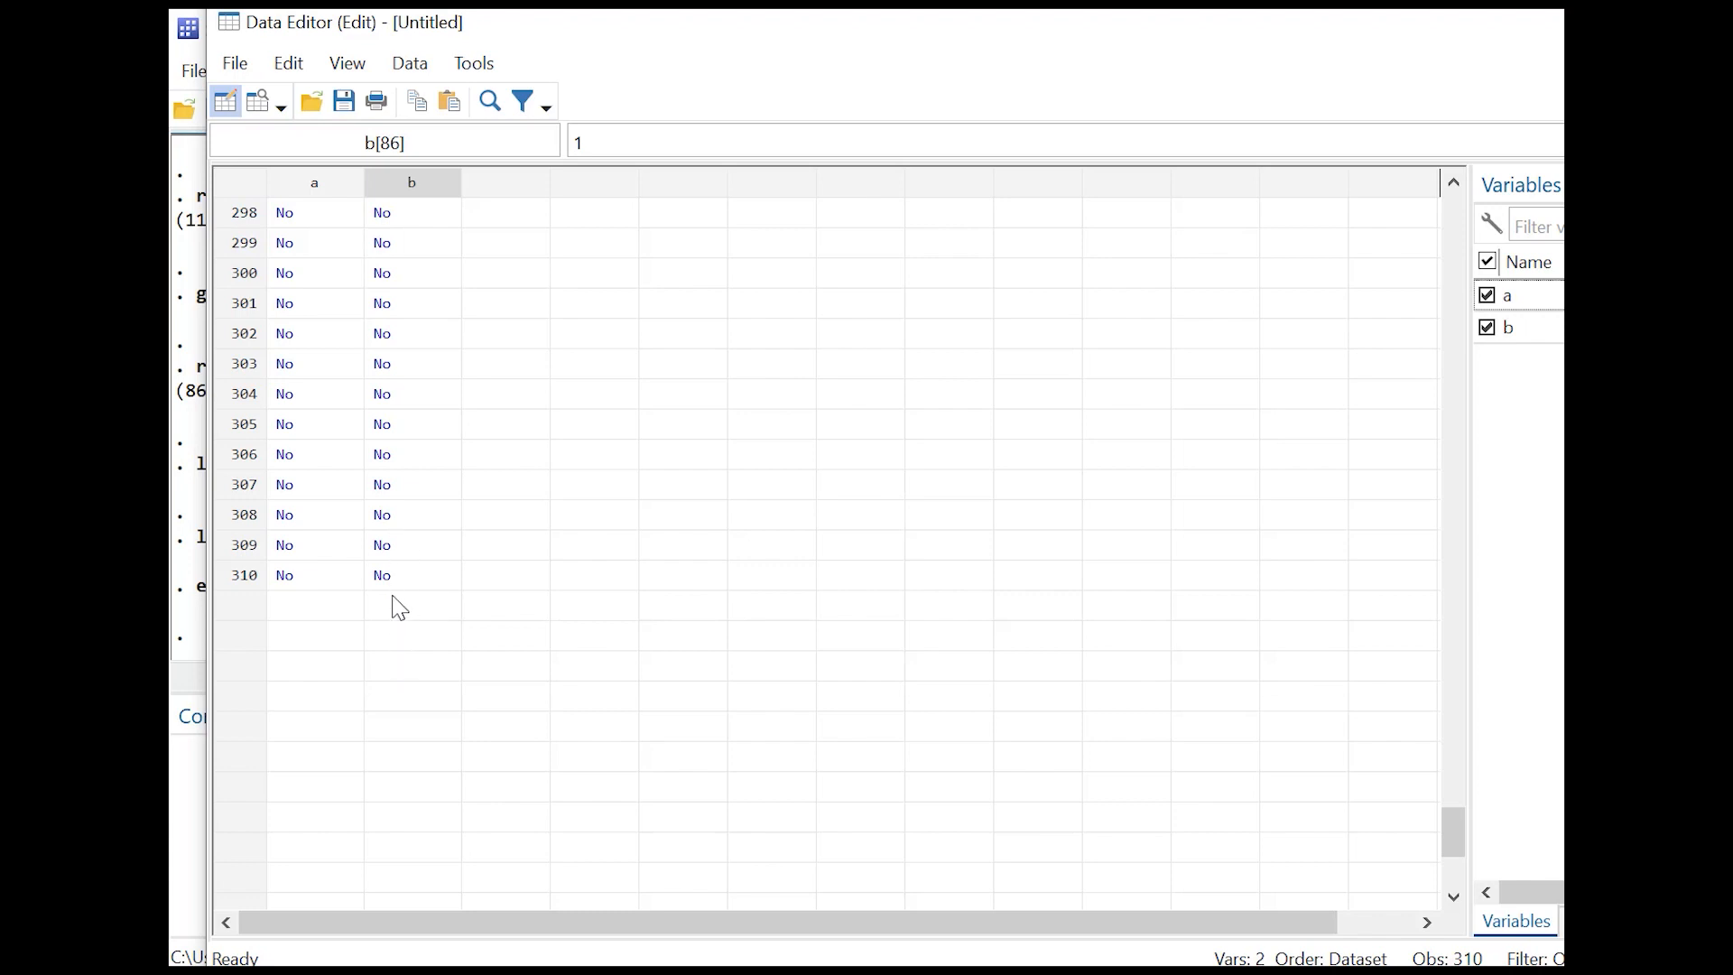
mouse_move(1128, 477)
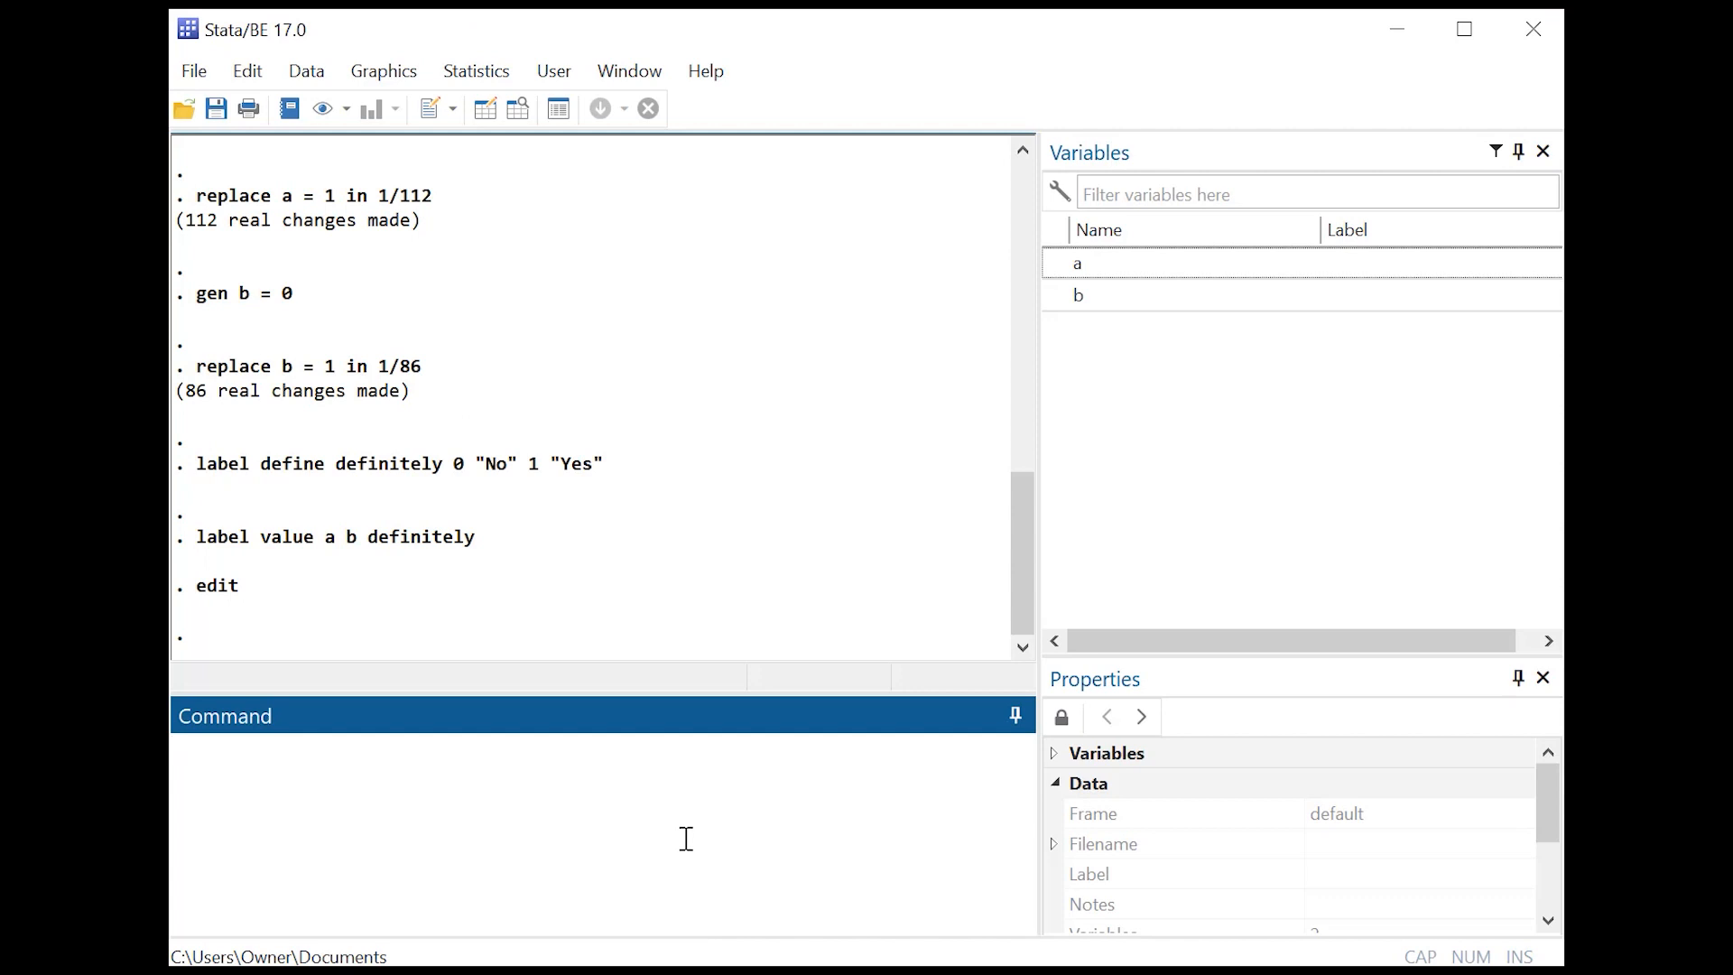
Run prtest a == b to compare the proportions of a and b
type("prtest a")
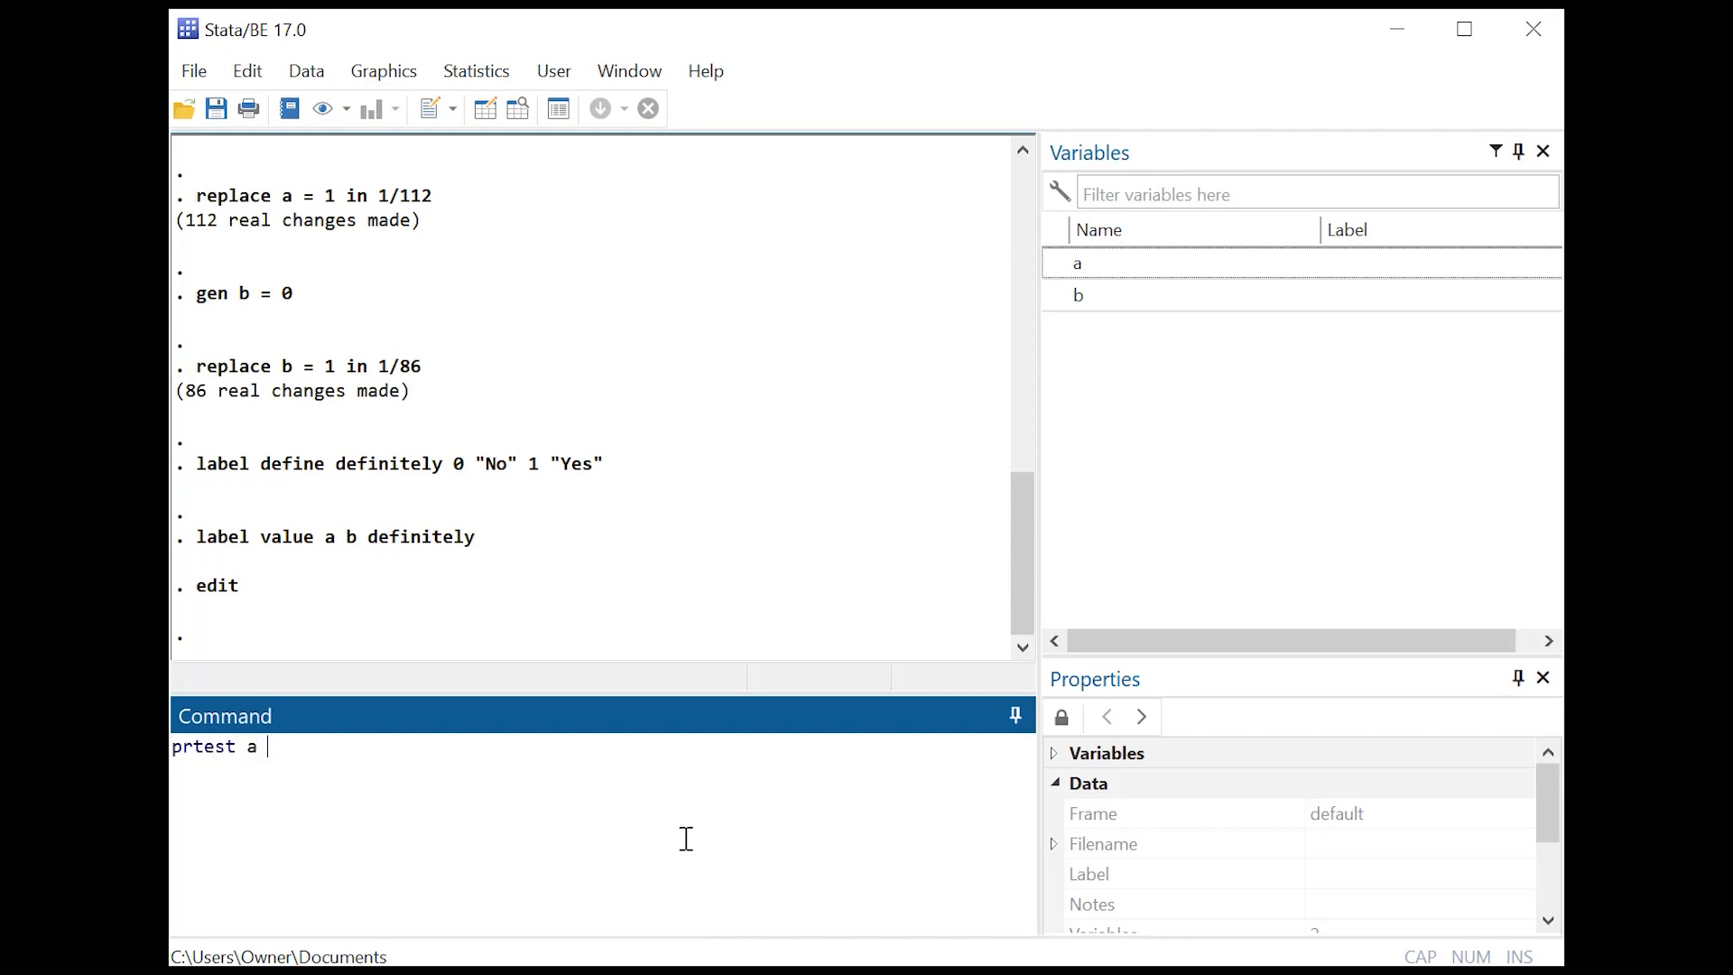
type("==")
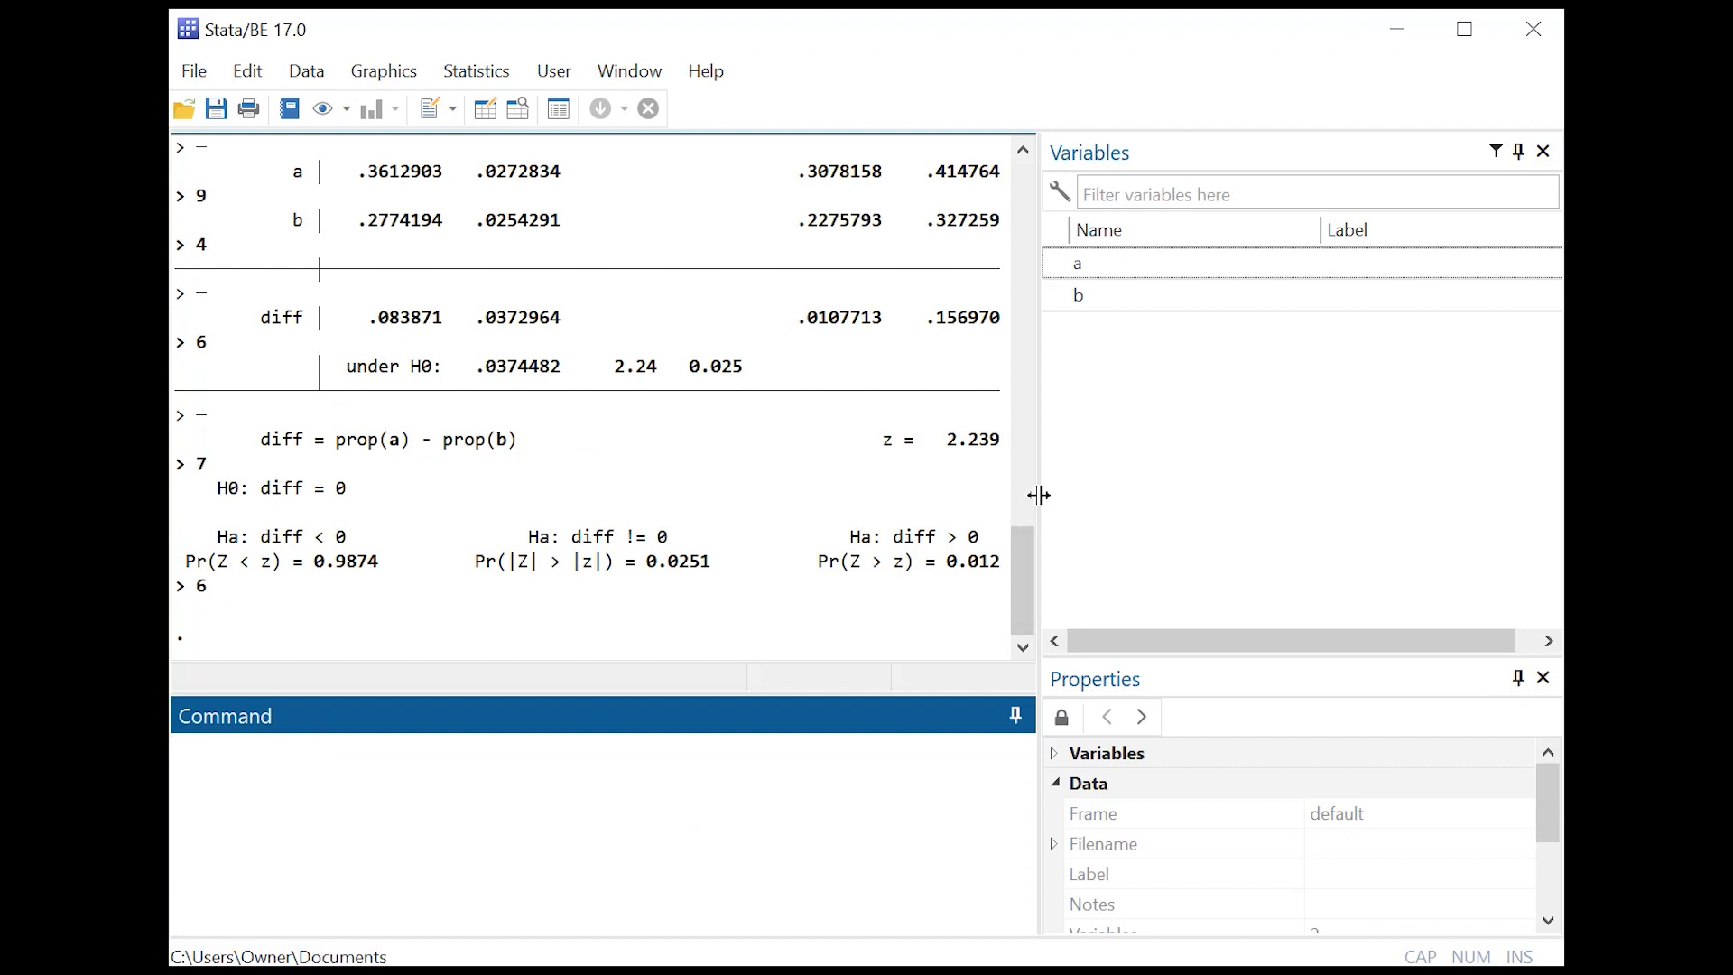
Widen the Results pane and retype prtest a == b
left_click_drag(1037, 496, 1235, 495)
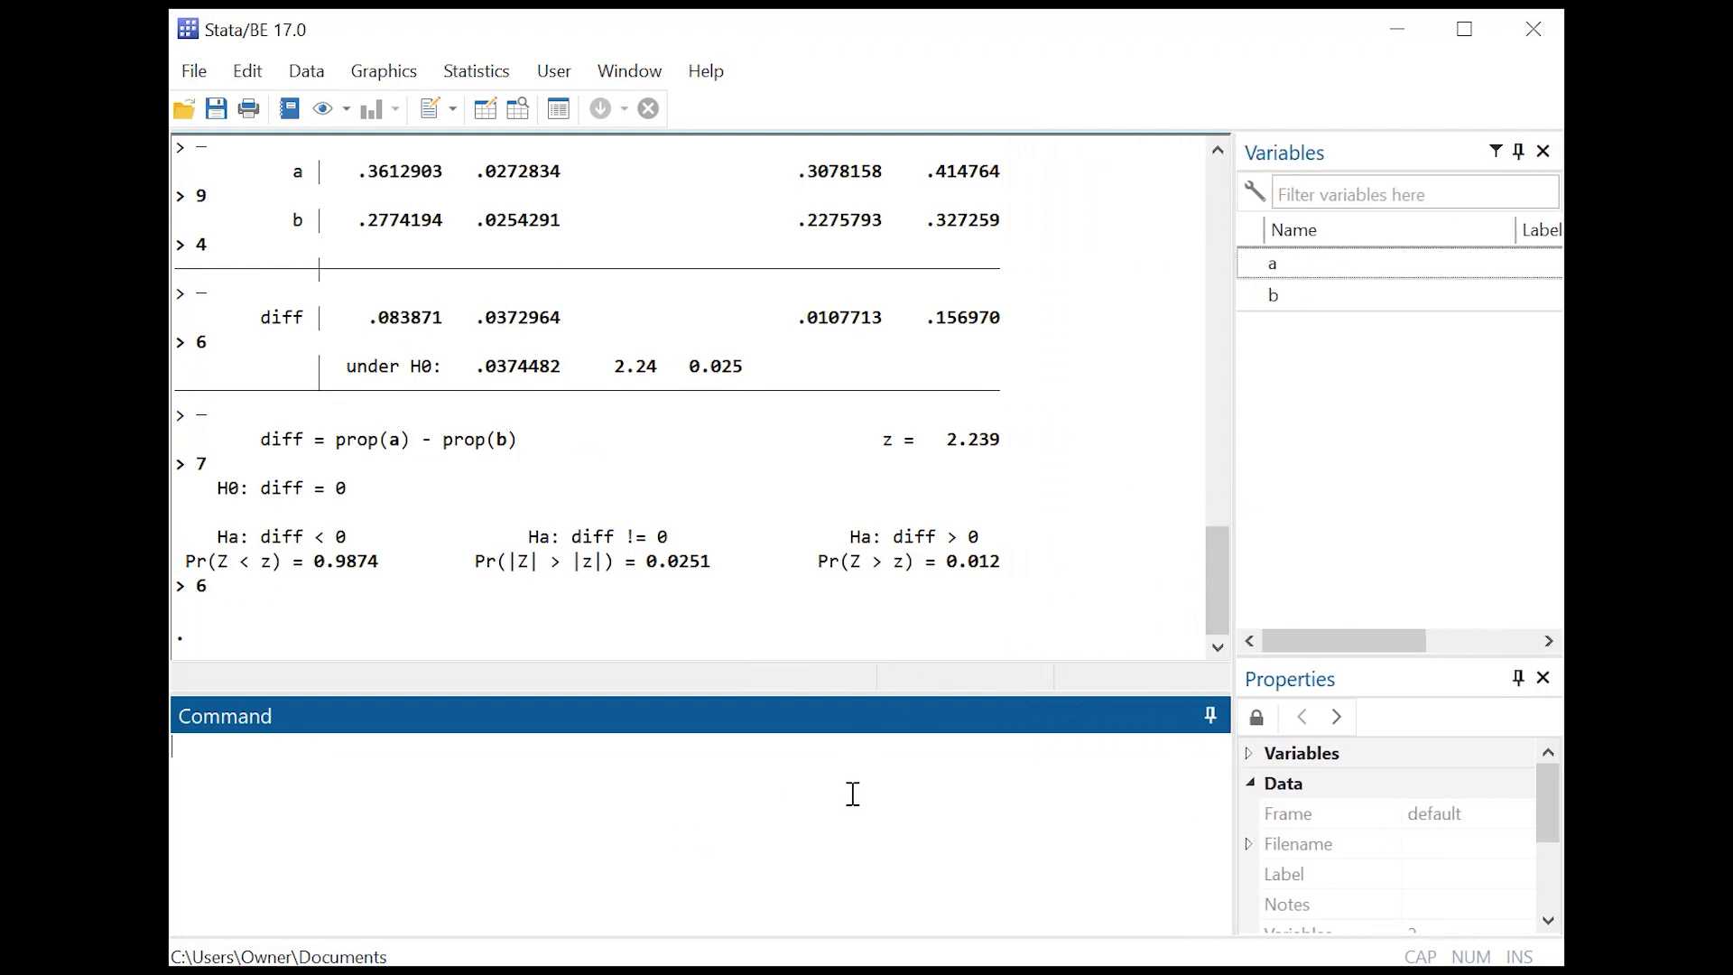
type("prtest a ==")
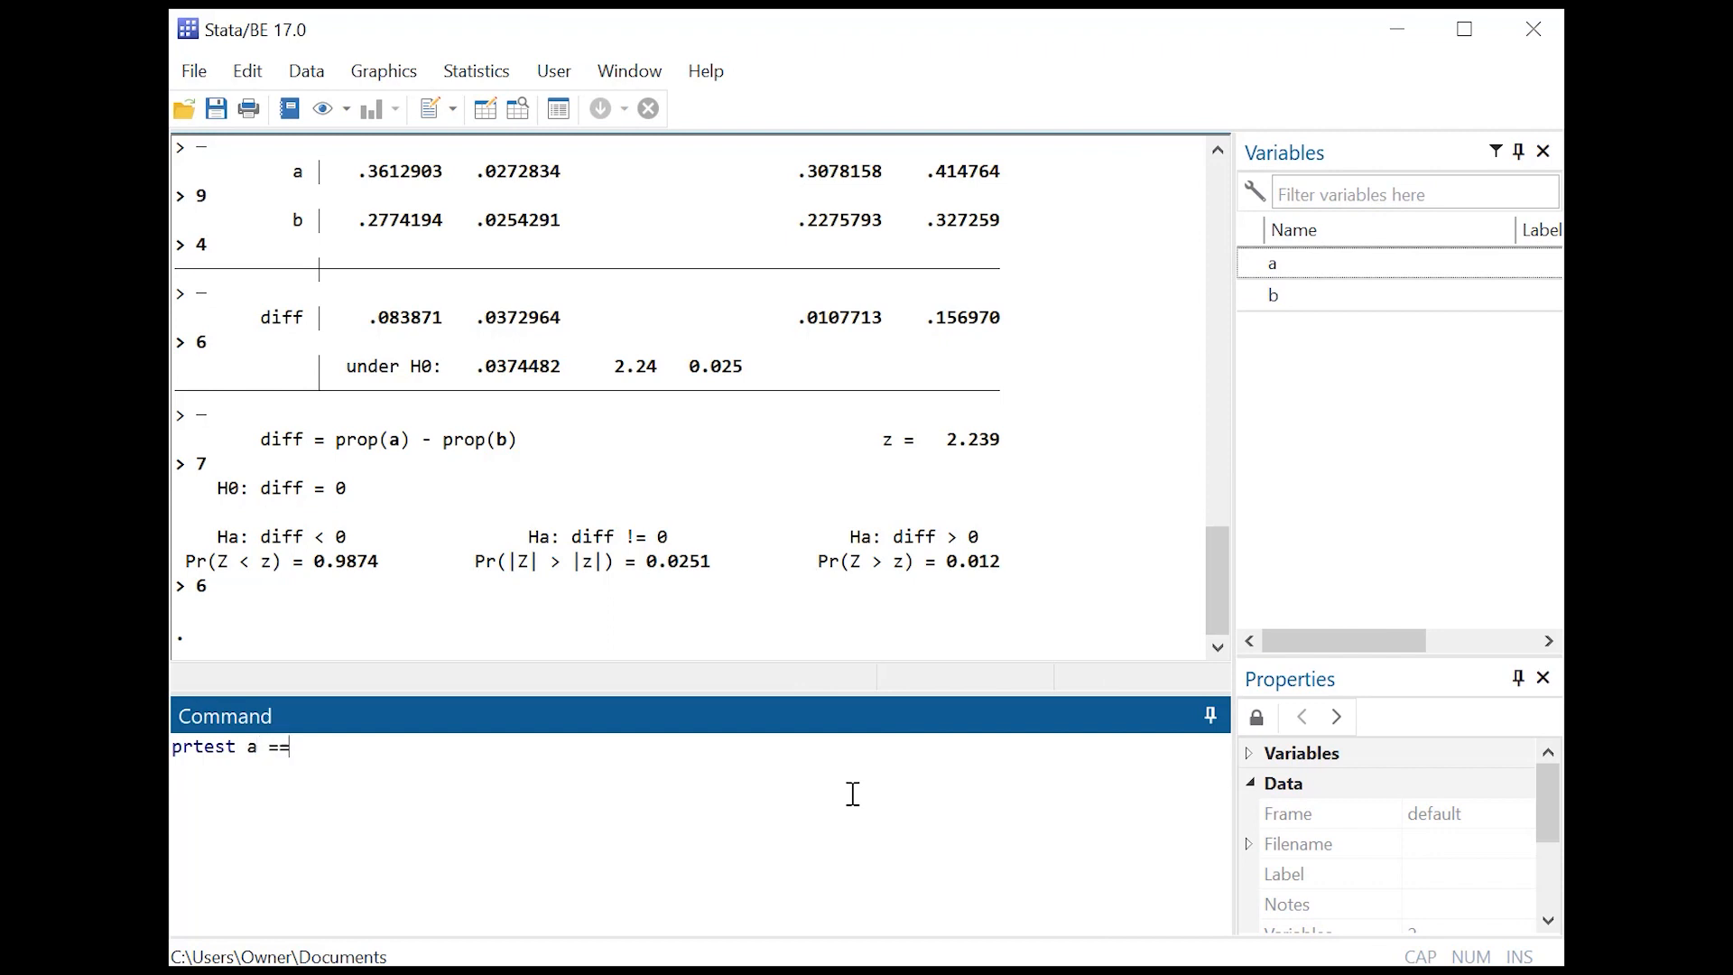
type("b")
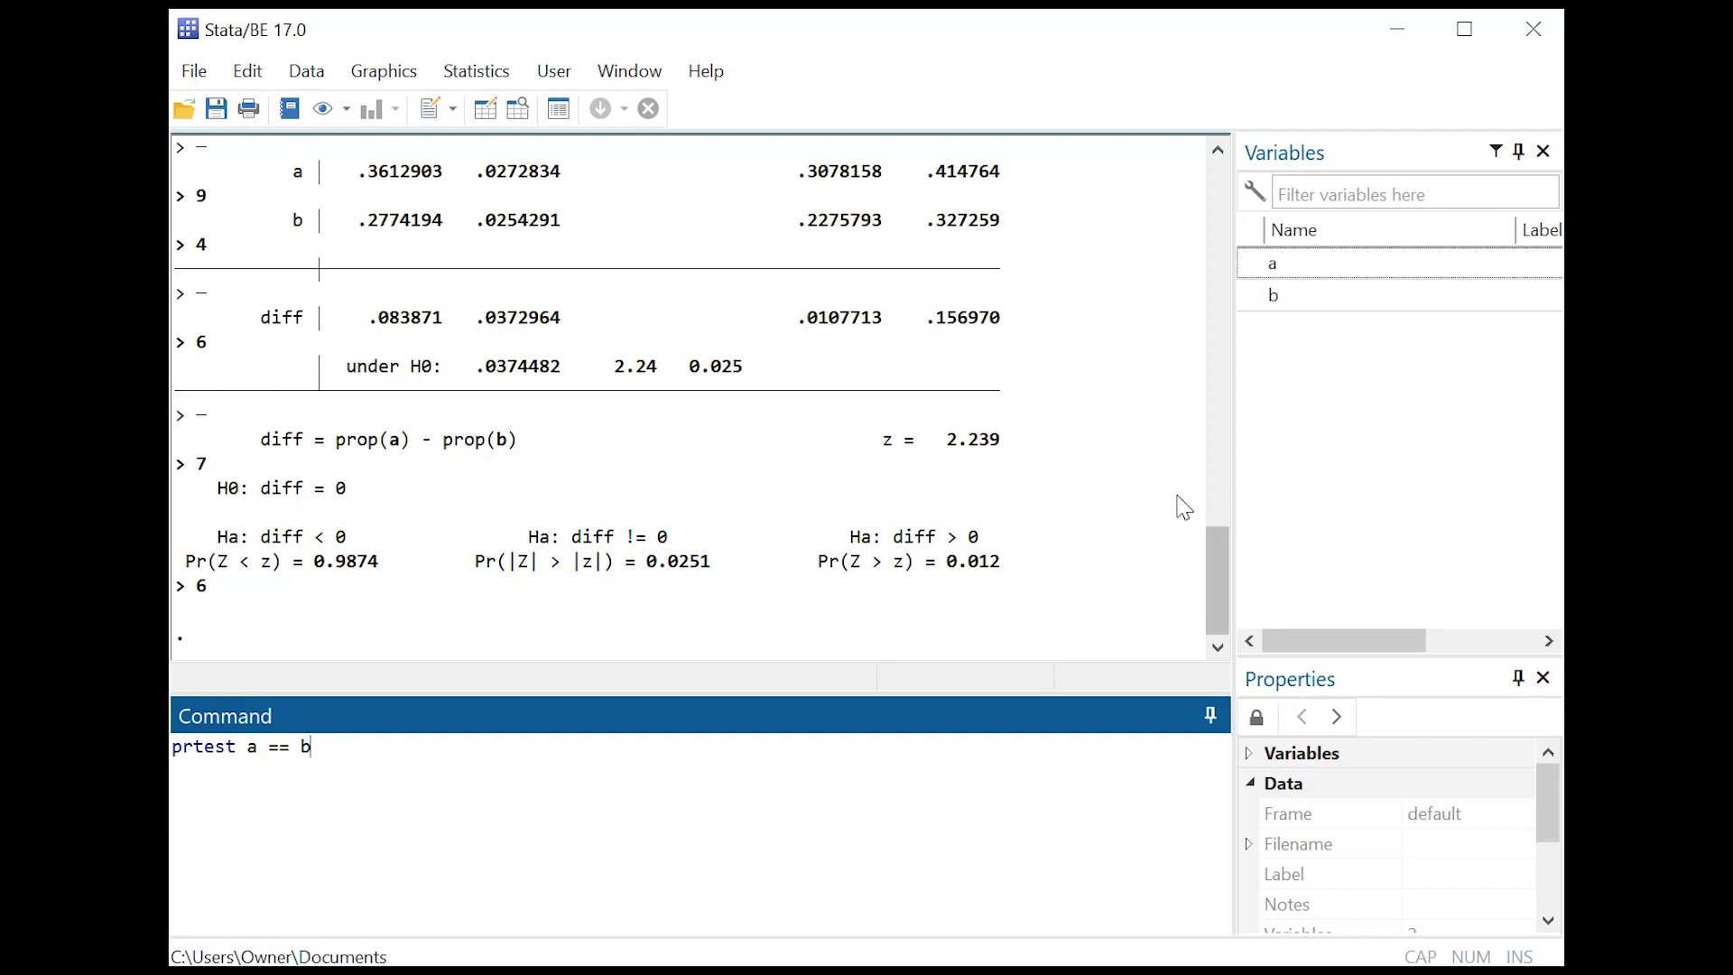
mouse_move(804, 431)
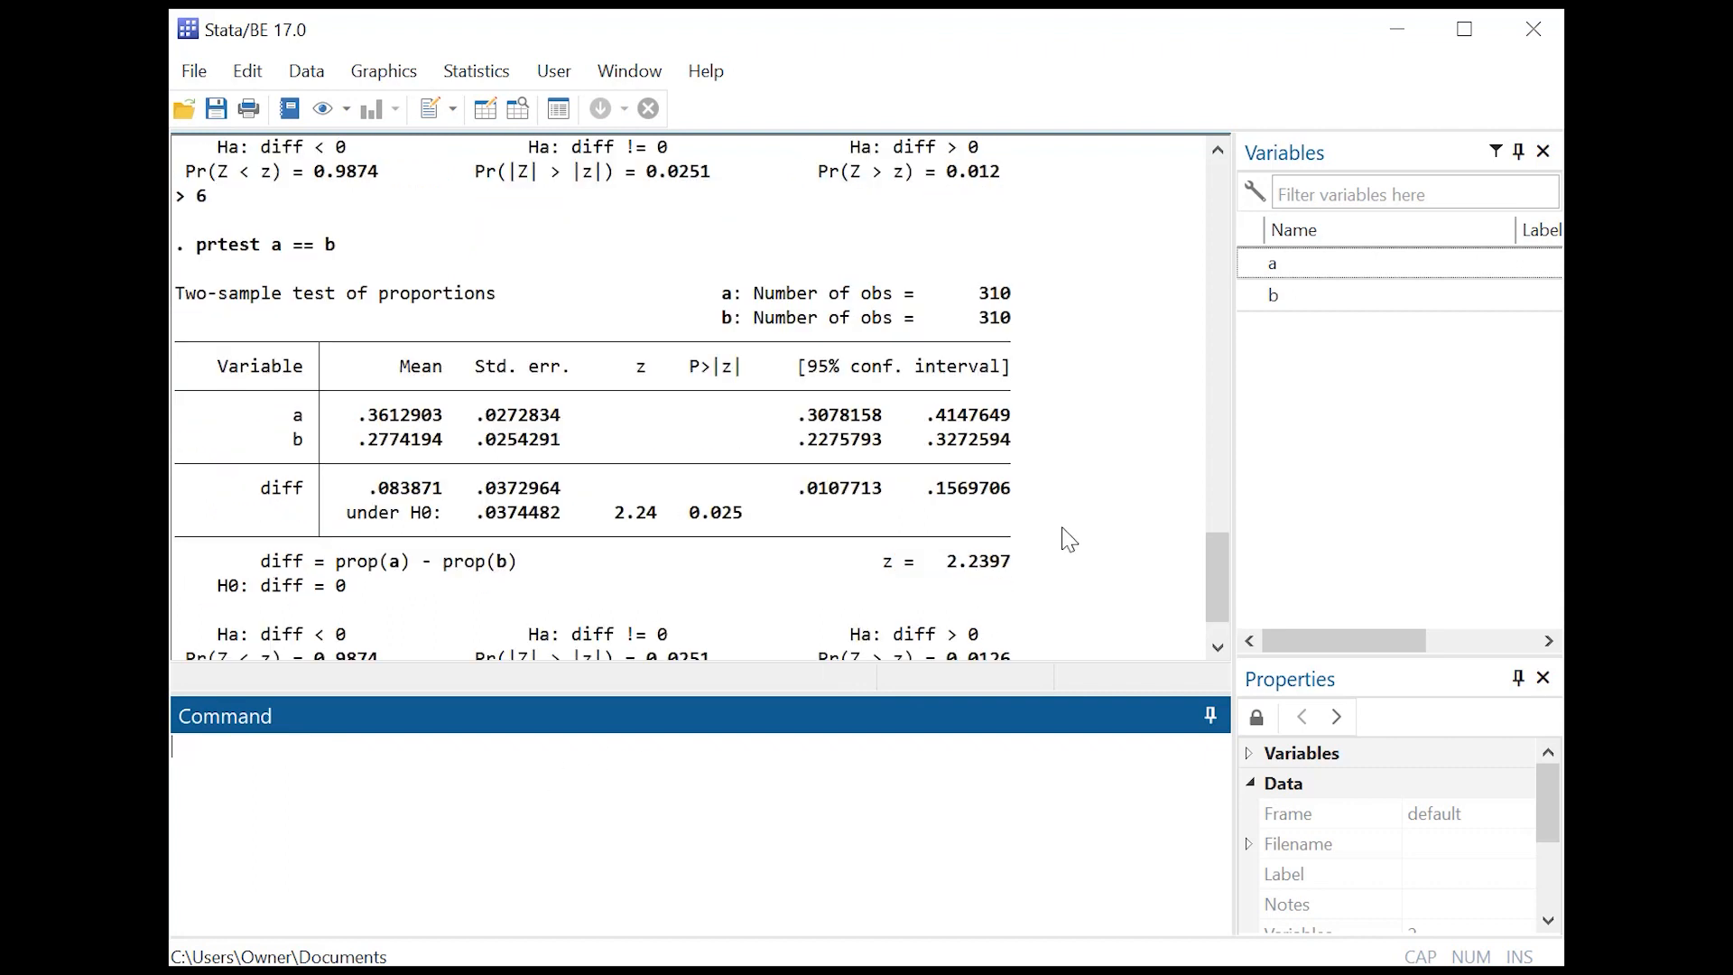
mouse_move(375, 432)
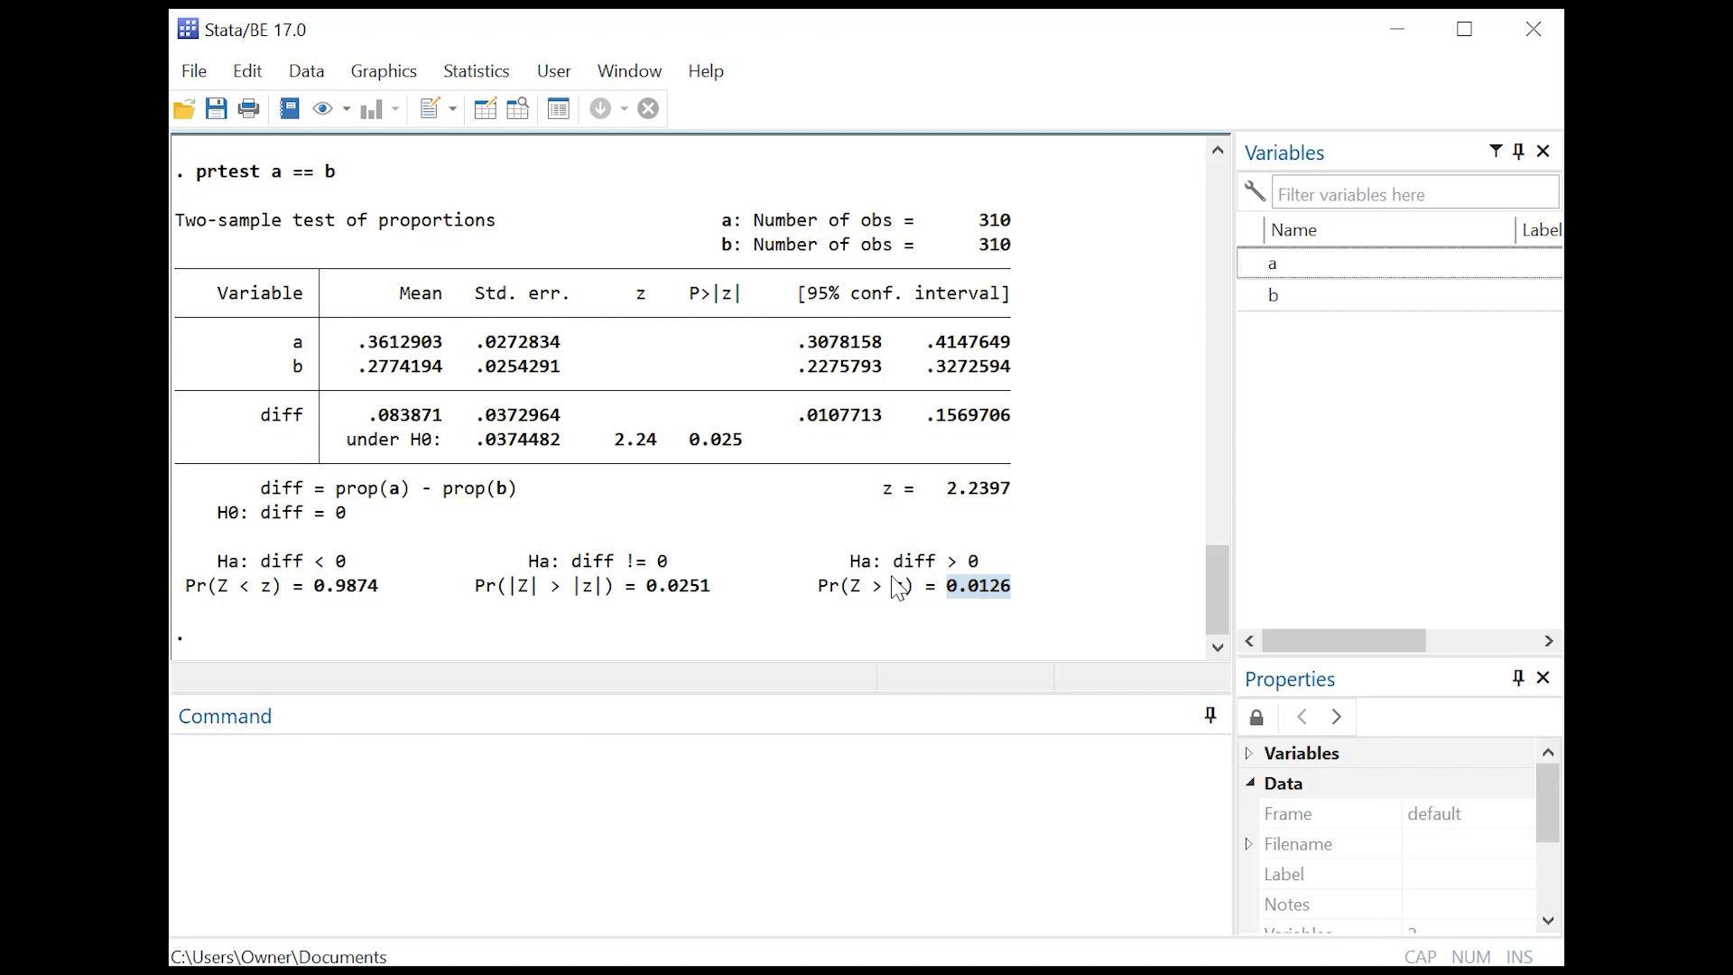
mouse_move(677, 579)
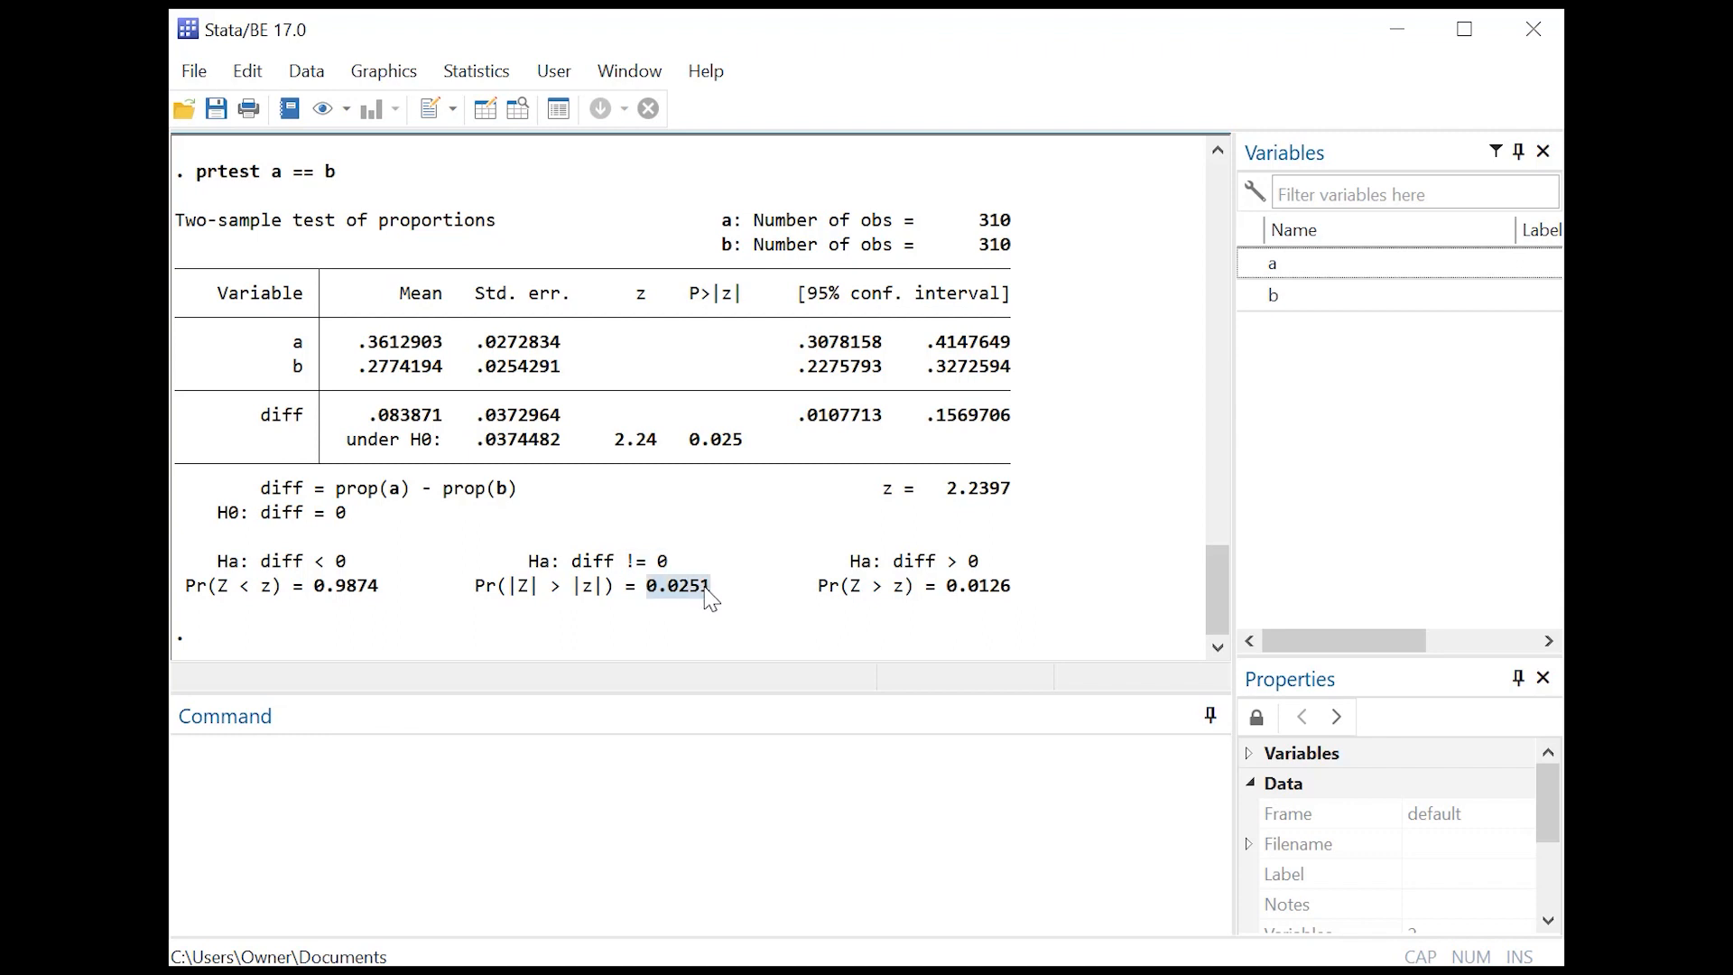
mouse_move(840, 630)
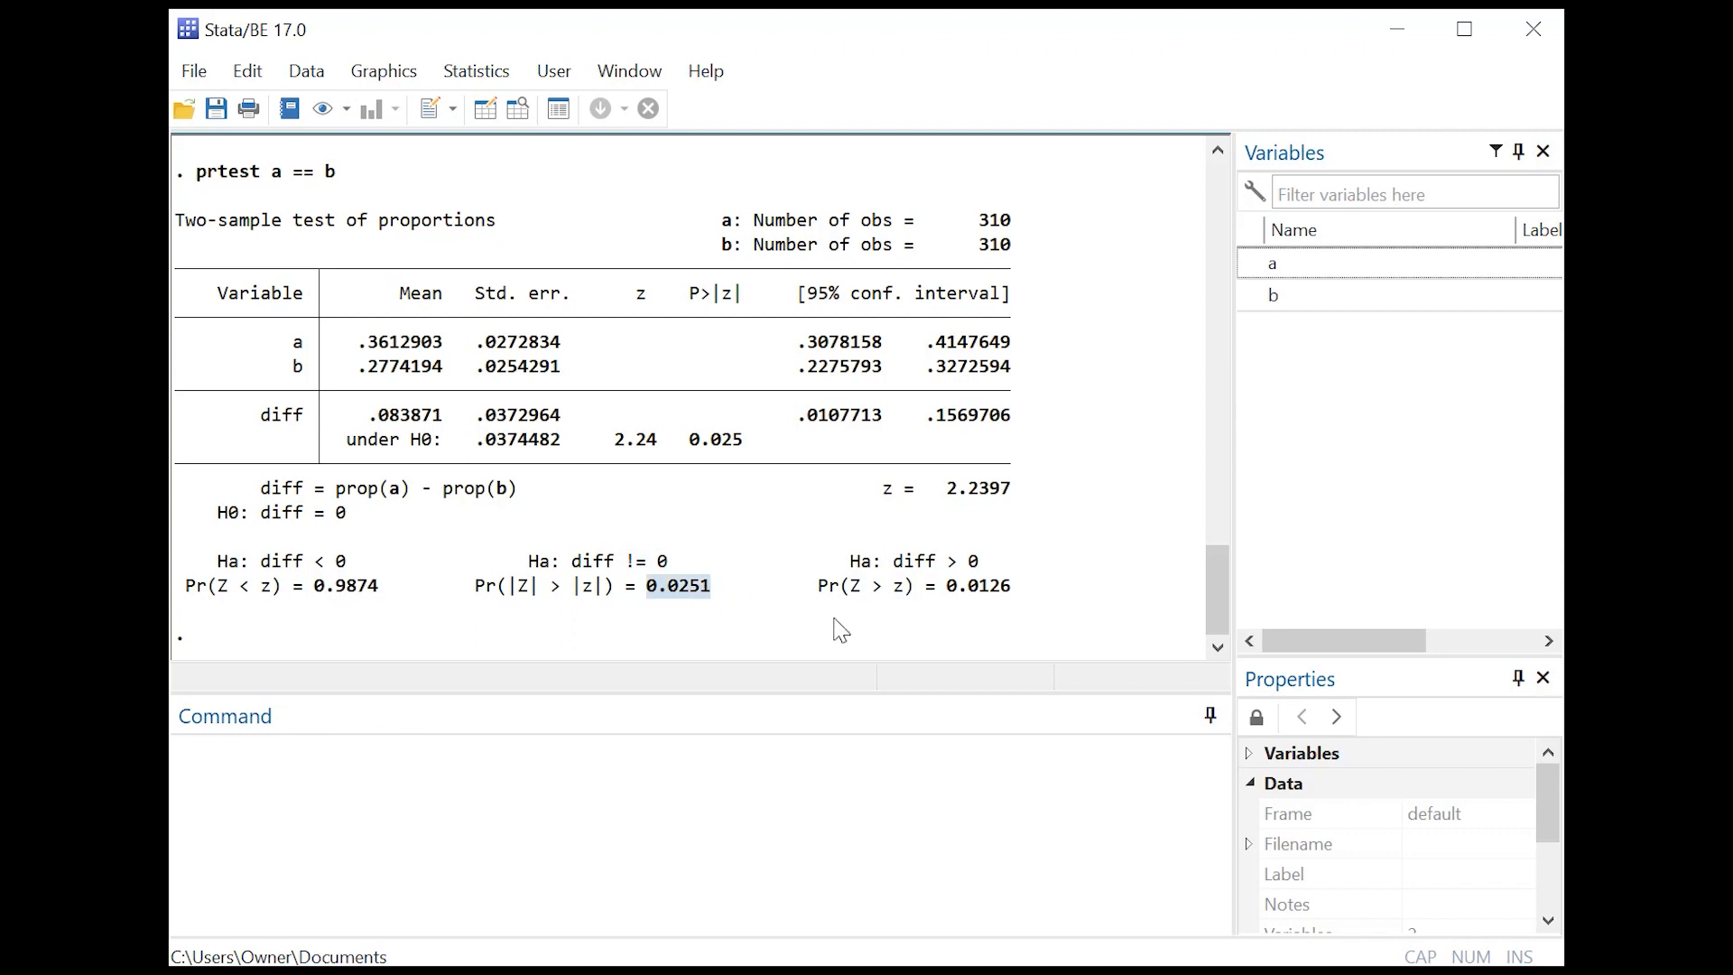